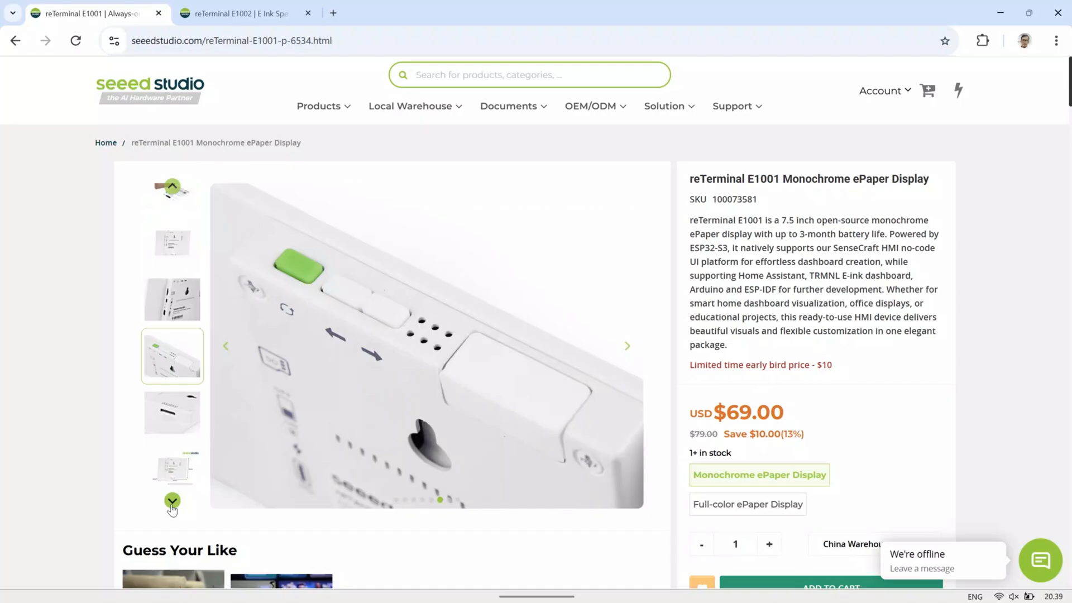
Step: Cycle through the reTerminal E1001 product photos back to the front-view image
{"action": "left_click", "coordinate": [172, 502]}
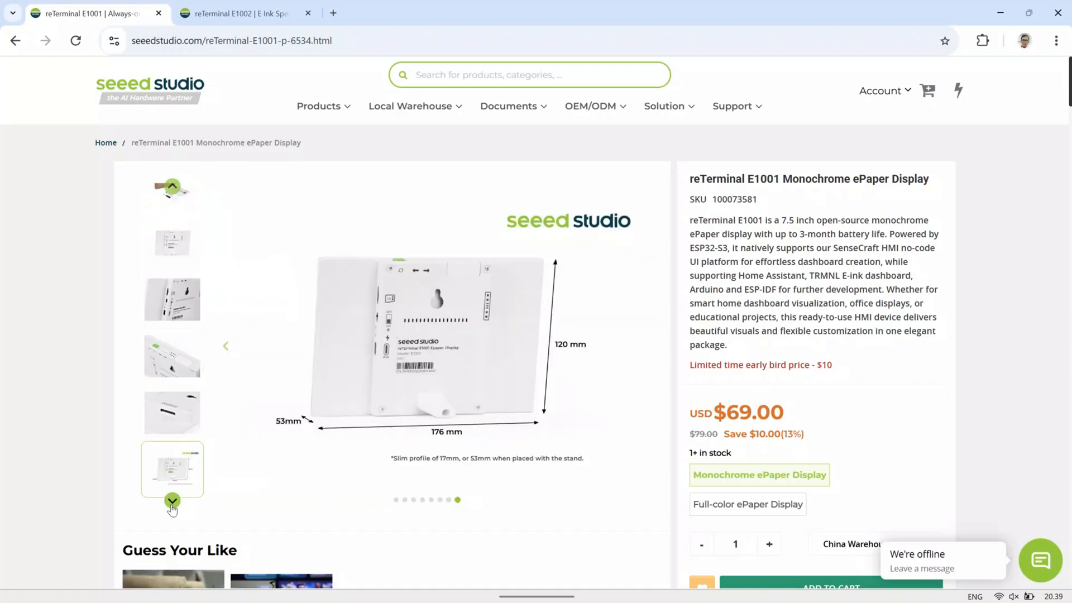
{"action": "left_click", "coordinate": [172, 210]}
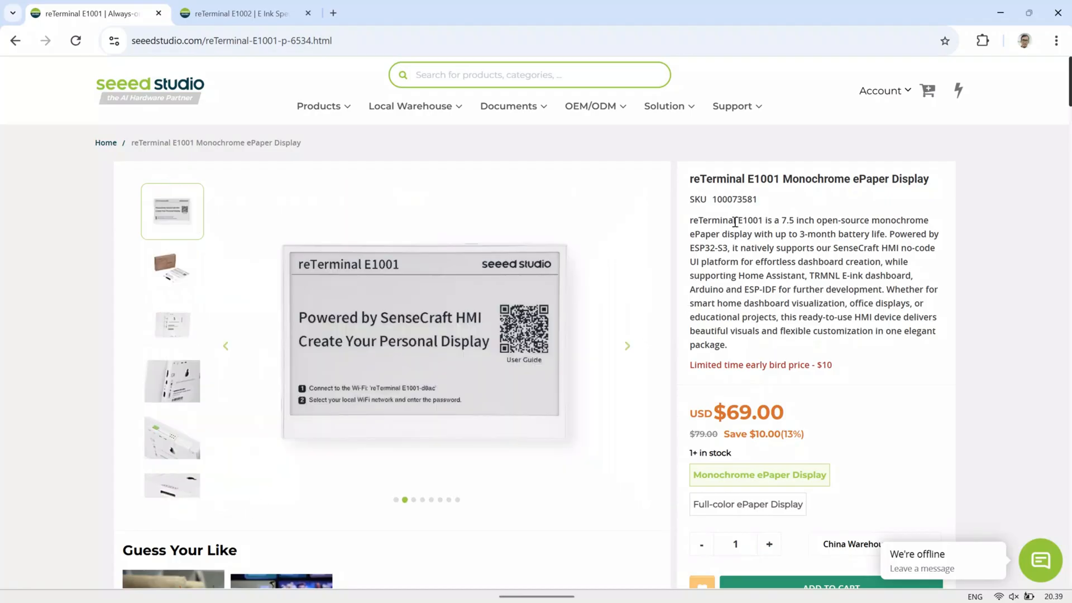
{"action": "double_click", "coordinate": [711, 219]}
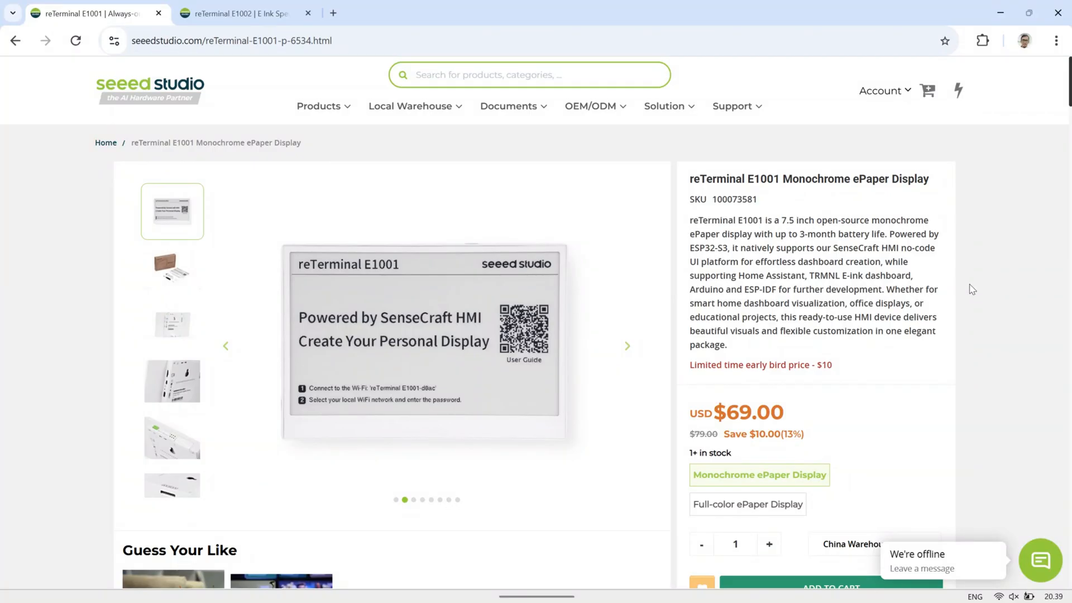
Step: Review the E1001 Specification, Hardware Overview and Application sections in Product Details
{"action": "scroll", "scroll_direction": "down", "scroll_amount": 3}
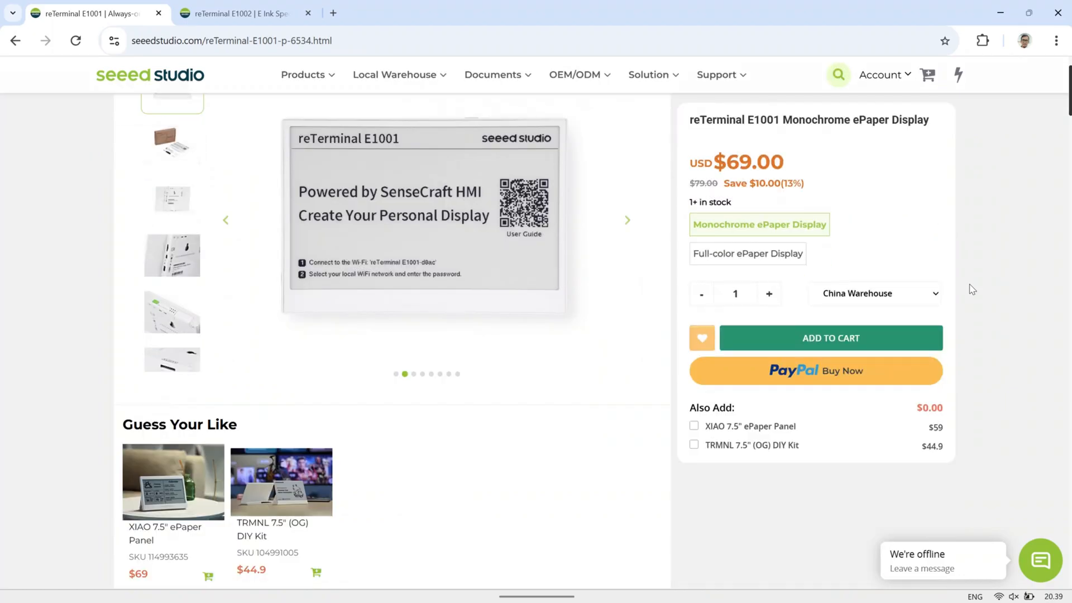
{"action": "scroll", "scroll_direction": "down", "scroll_amount": 3}
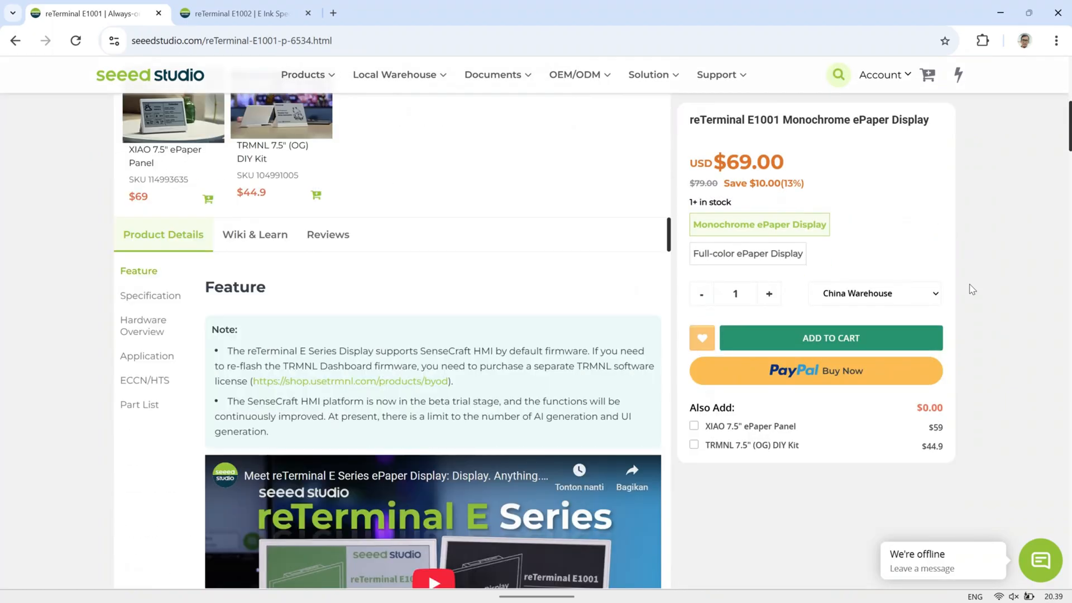
{"action": "scroll", "scroll_direction": "down", "scroll_amount": 3}
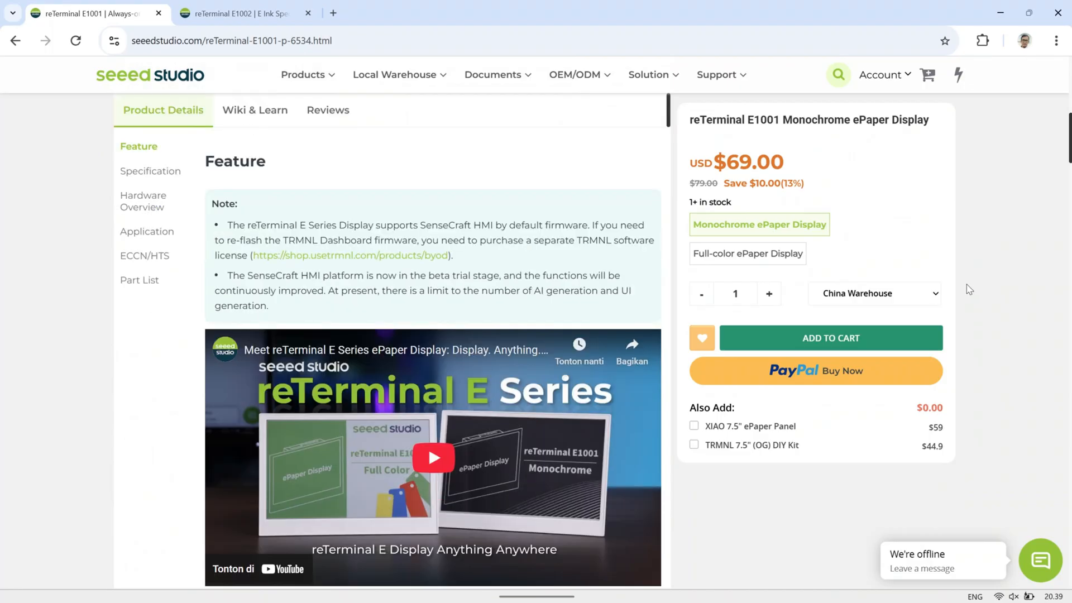
{"action": "mouse_move", "coordinate": [150, 171]}
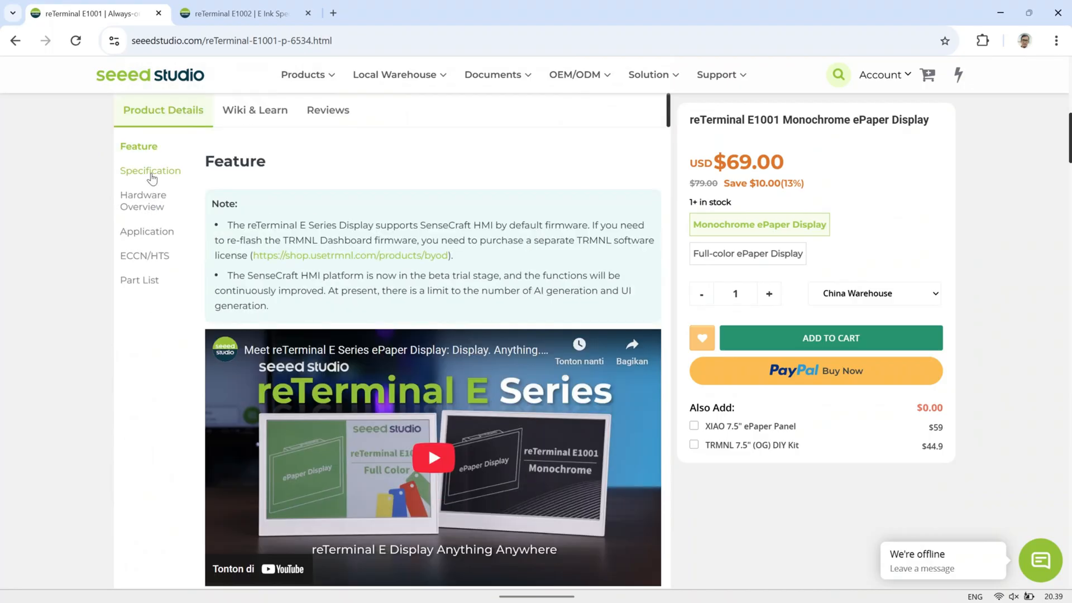
{"action": "left_click", "coordinate": [150, 171]}
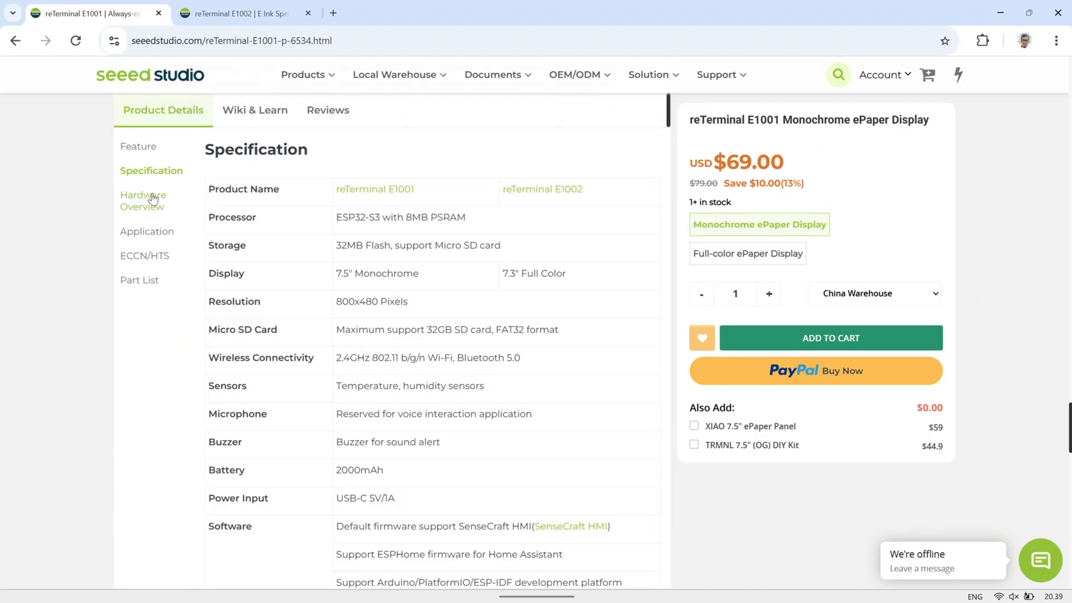
{"action": "left_click", "coordinate": [144, 200]}
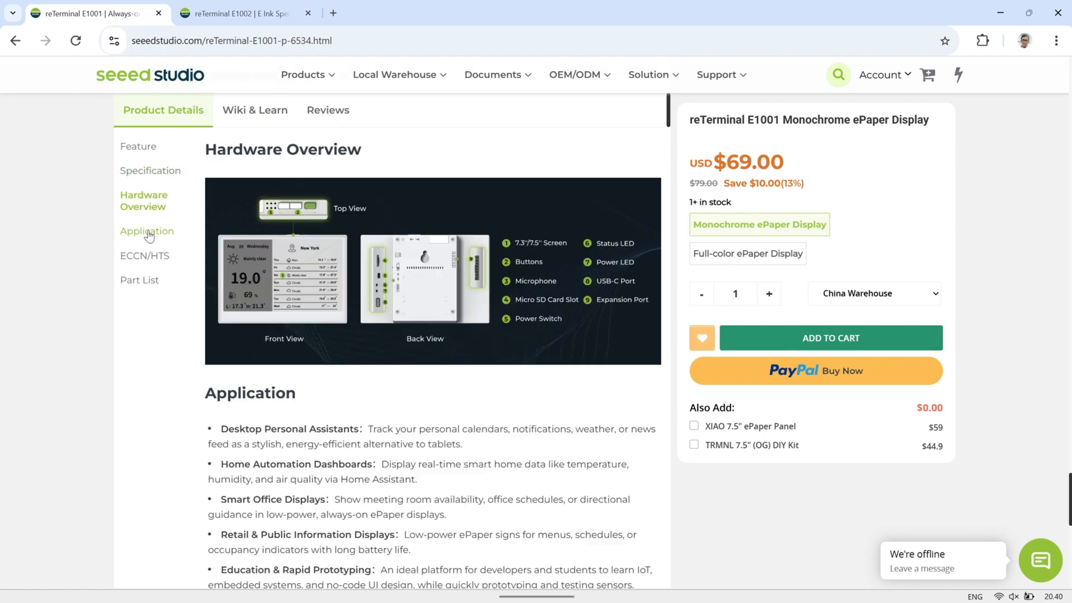
{"action": "left_click", "coordinate": [147, 231]}
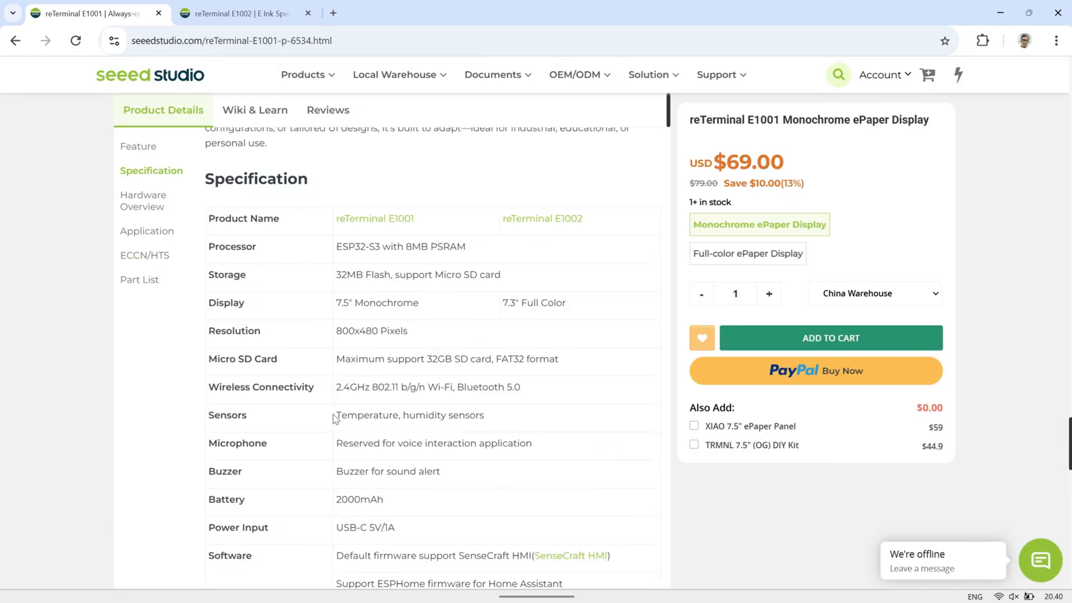
{"action": "scroll", "scroll_direction": "down", "scroll_amount": 3}
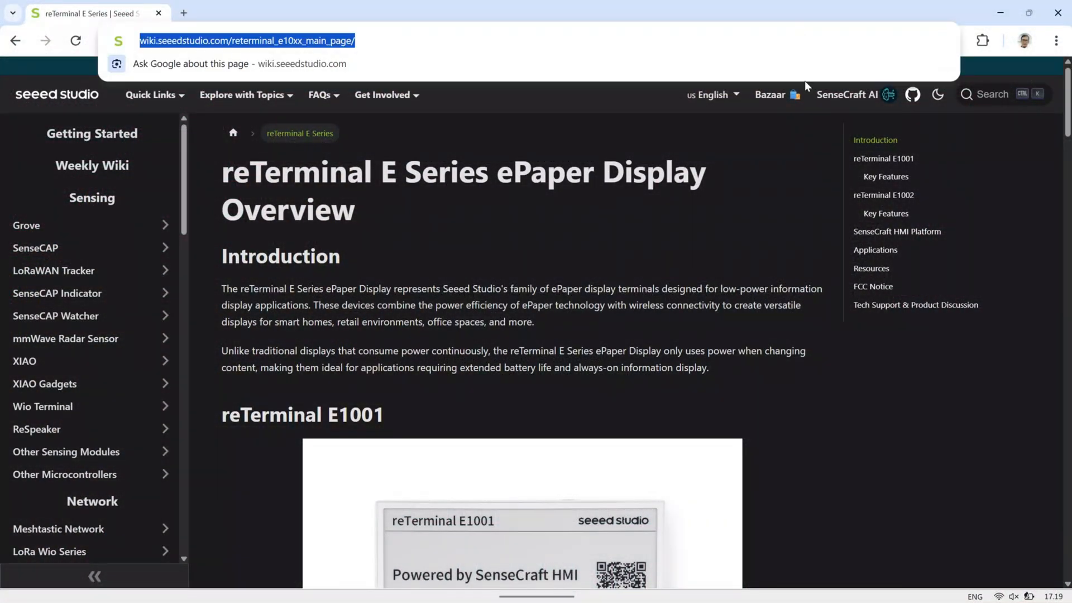
Step: Scroll the wiki past the E1001 section to the SenseCraft HMI Platform features
{"action": "scroll", "scroll_direction": "down", "scroll_amount": 3}
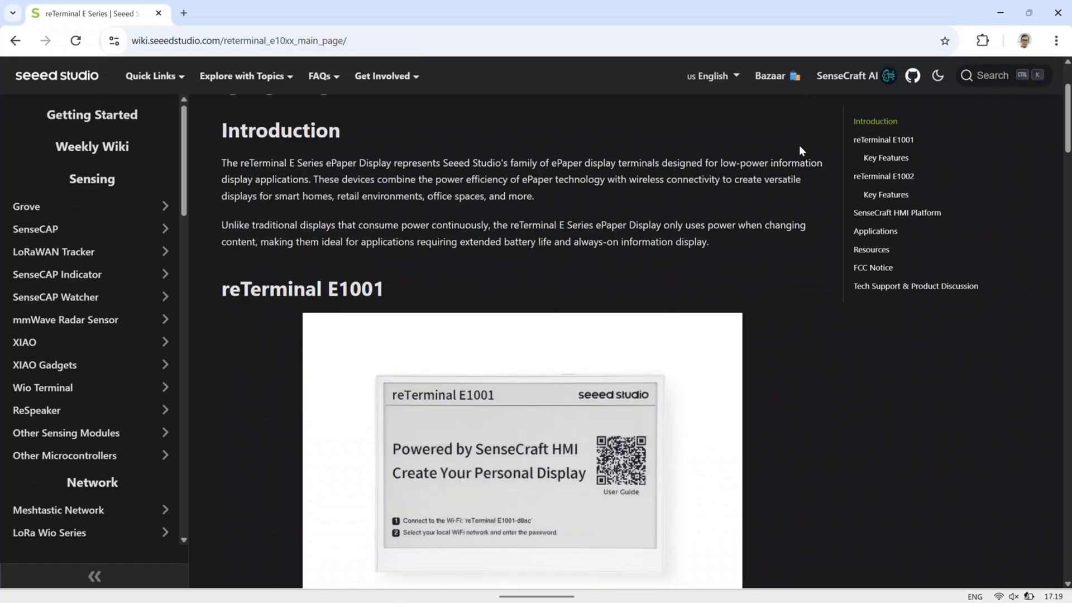
{"action": "scroll", "scroll_direction": "down", "scroll_amount": 3}
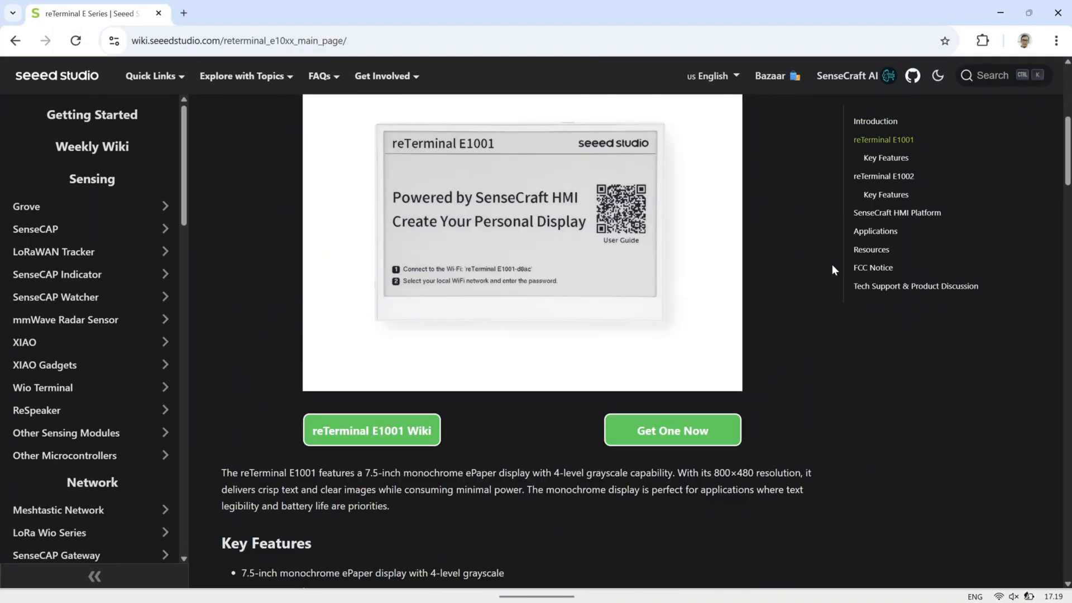
{"action": "scroll", "scroll_direction": "down", "scroll_amount": 3}
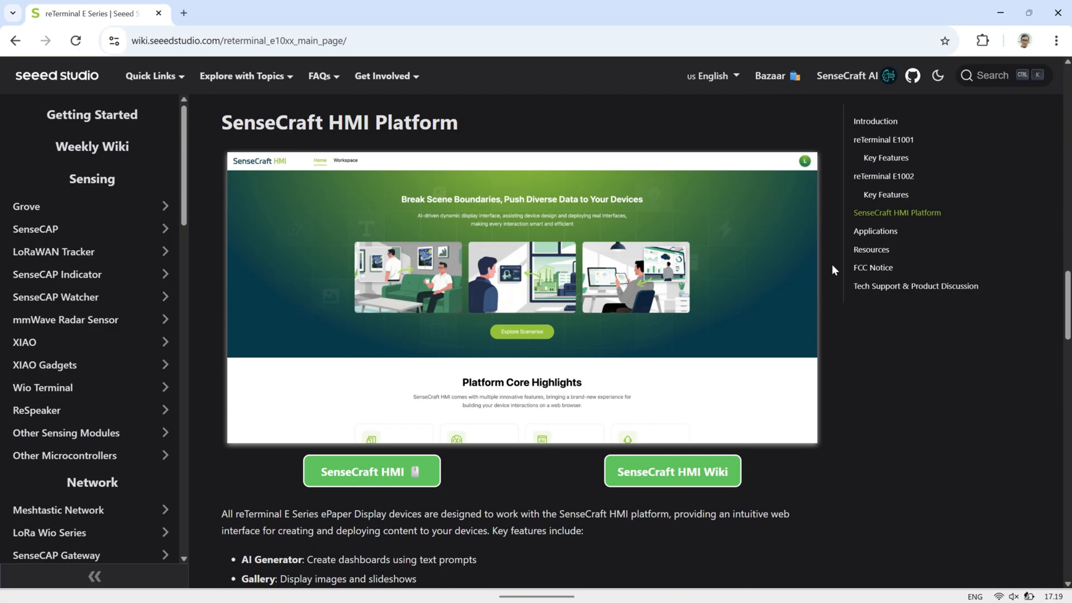
{"action": "scroll", "scroll_direction": "down", "scroll_amount": 3}
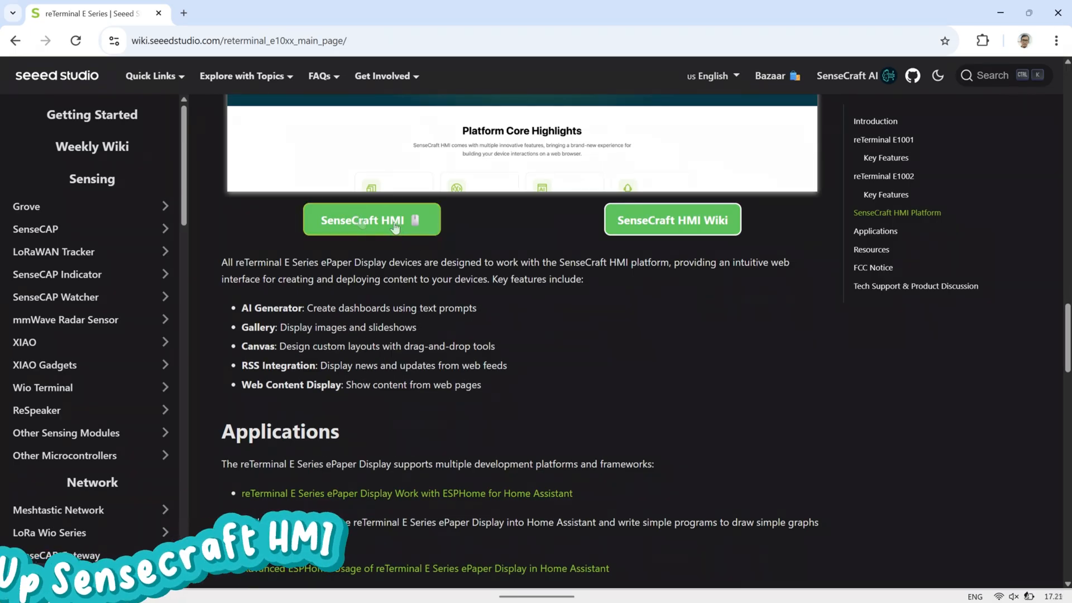
Step: Launch the SenseCraft HMI site from the wiki and browse its home page sections
{"action": "left_click", "coordinate": [371, 219]}
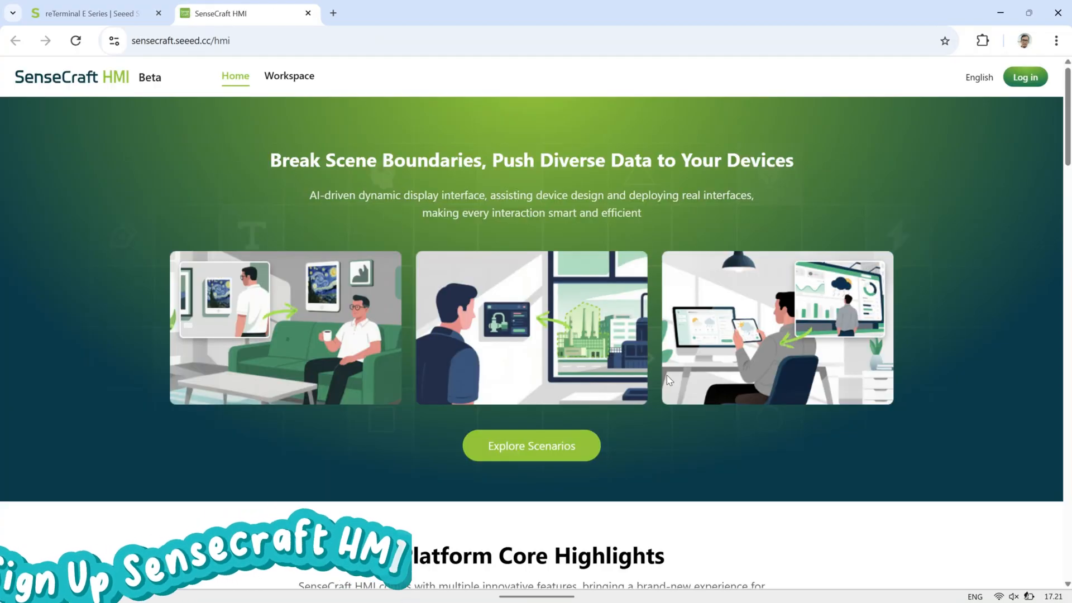
{"action": "scroll", "scroll_direction": "down", "scroll_amount": 3}
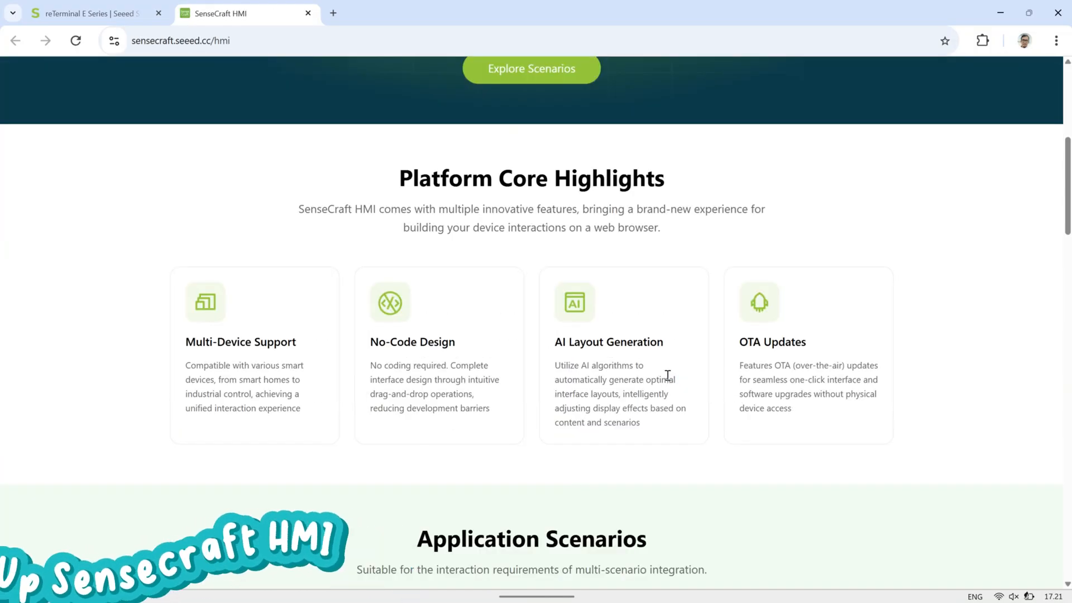
{"action": "scroll", "scroll_direction": "down", "scroll_amount": 3}
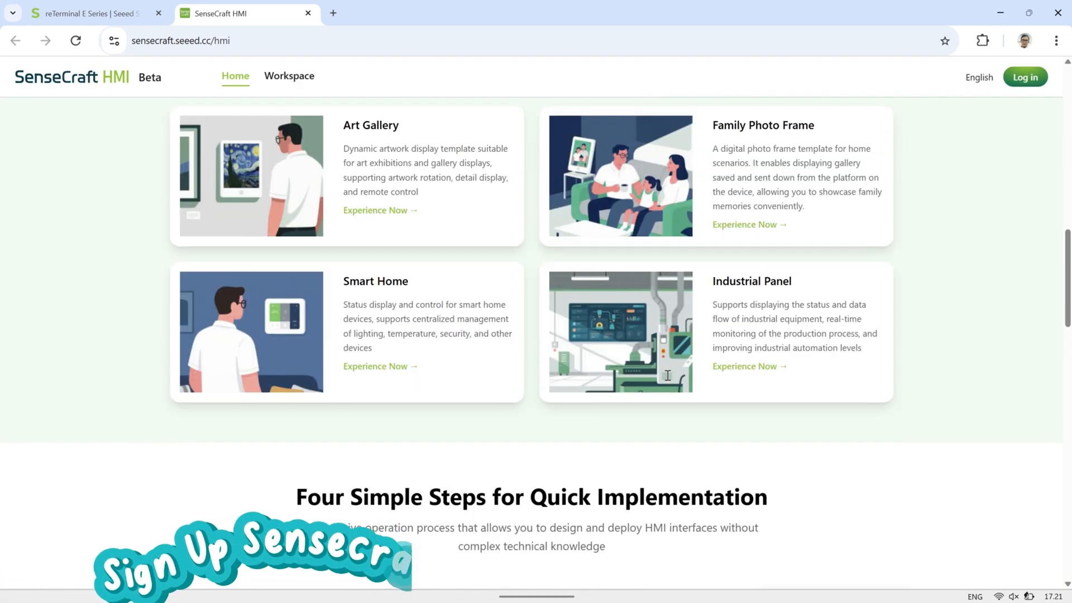
{"action": "scroll", "scroll_direction": "down", "scroll_amount": 3}
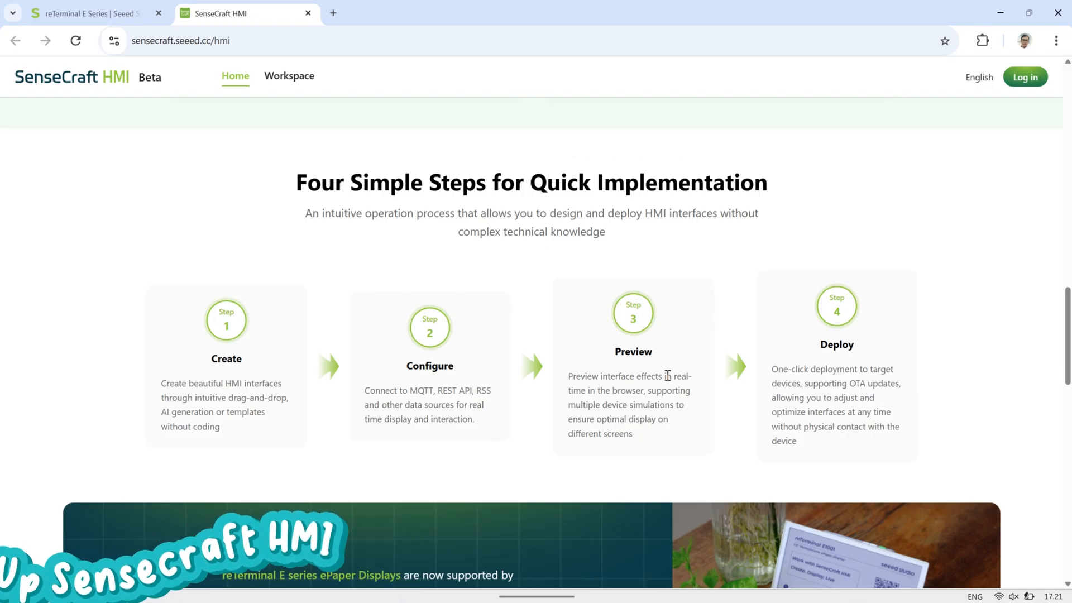
{"action": "scroll", "scroll_direction": "down", "scroll_amount": 3}
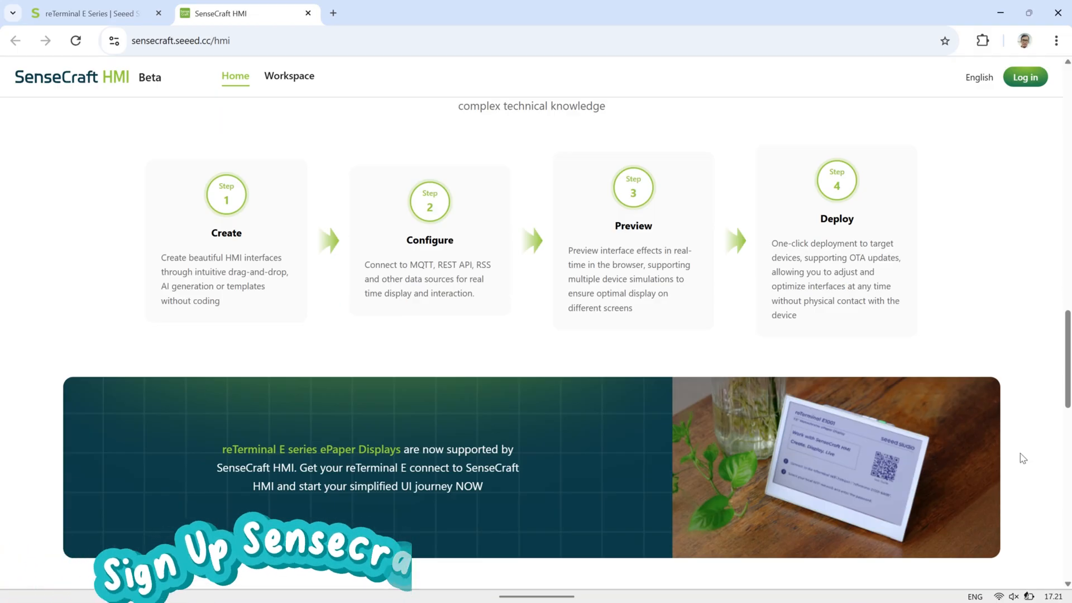
{"action": "scroll", "scroll_direction": "down", "scroll_amount": 3}
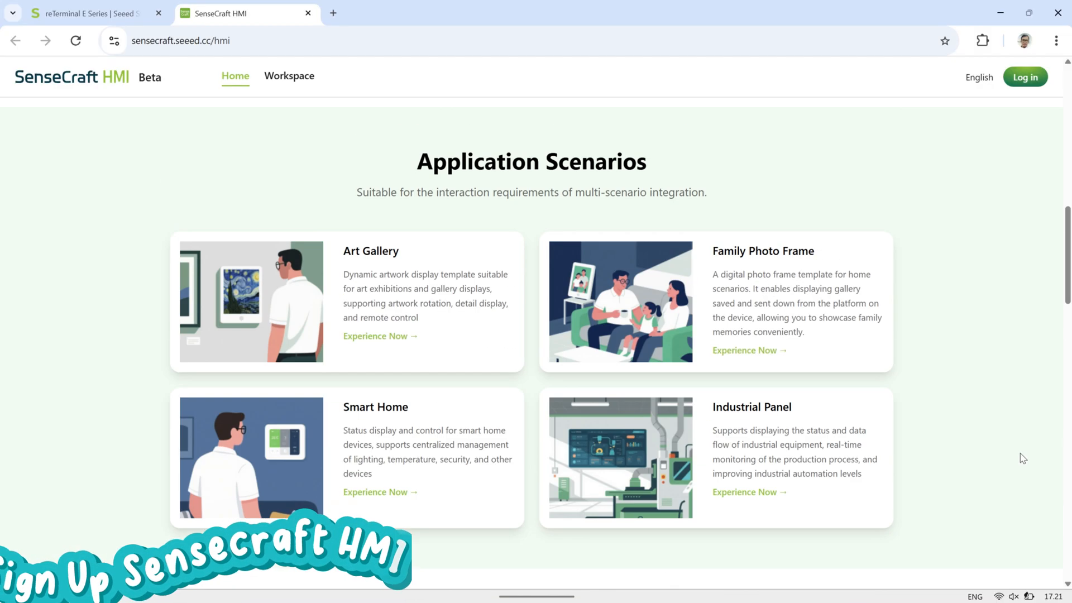
{"action": "scroll", "scroll_direction": "up", "scroll_amount": 3}
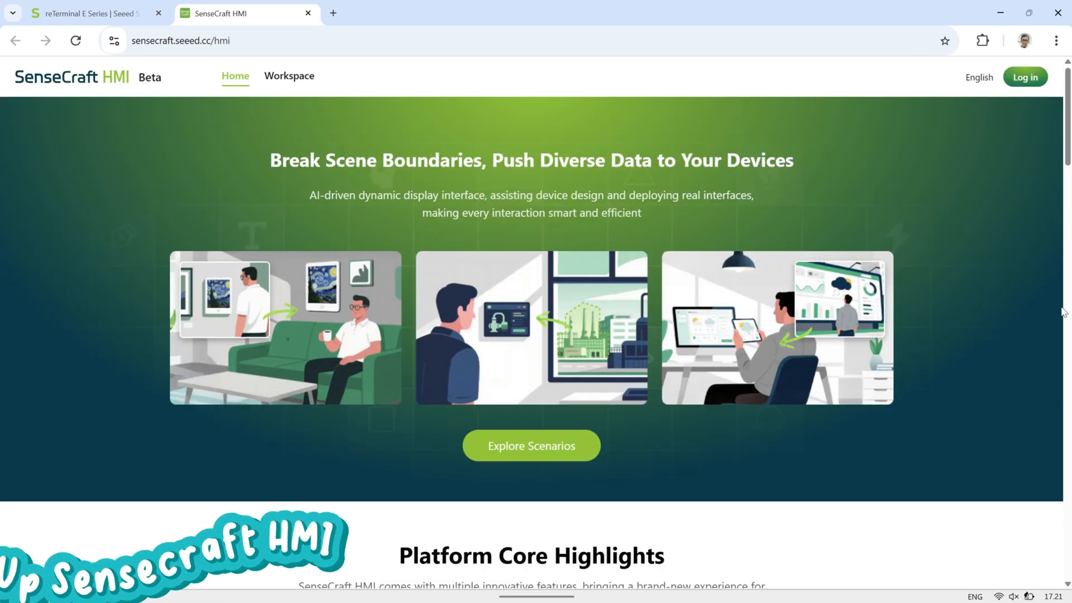
Step: Go from the Log in page to the Sign Up registration form
{"action": "left_click", "coordinate": [1023, 77]}
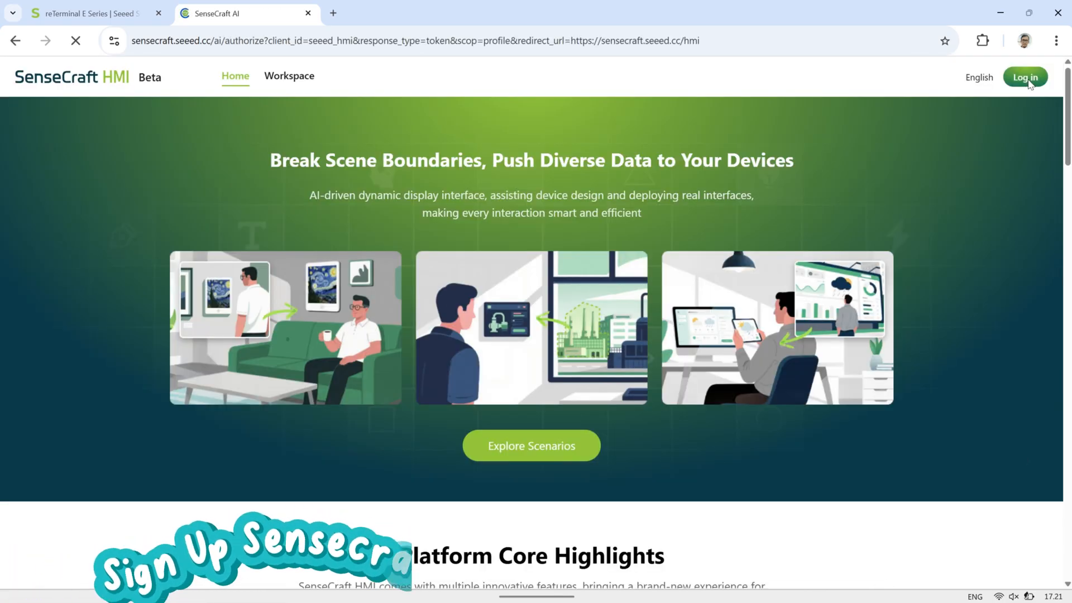
{"action": "left_click", "coordinate": [1025, 77]}
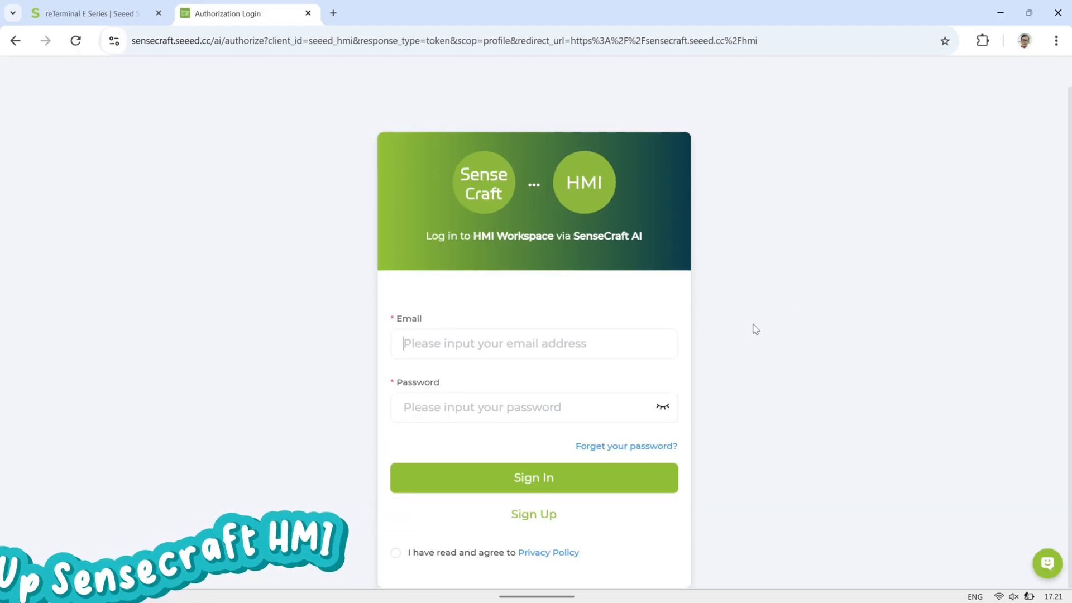
{"action": "left_click", "coordinate": [534, 477]}
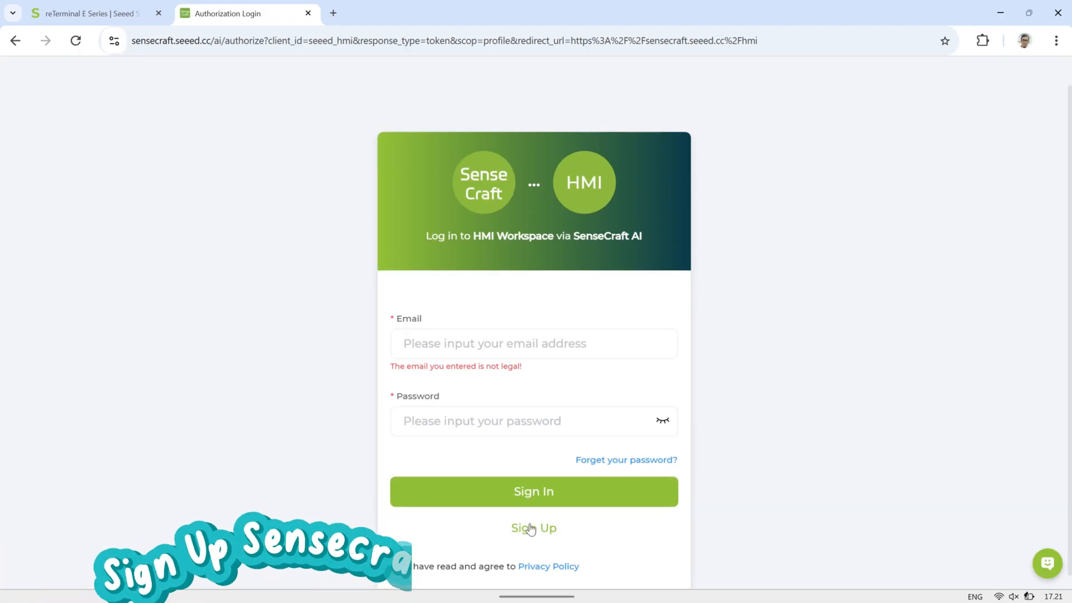
{"action": "left_click", "coordinate": [533, 527]}
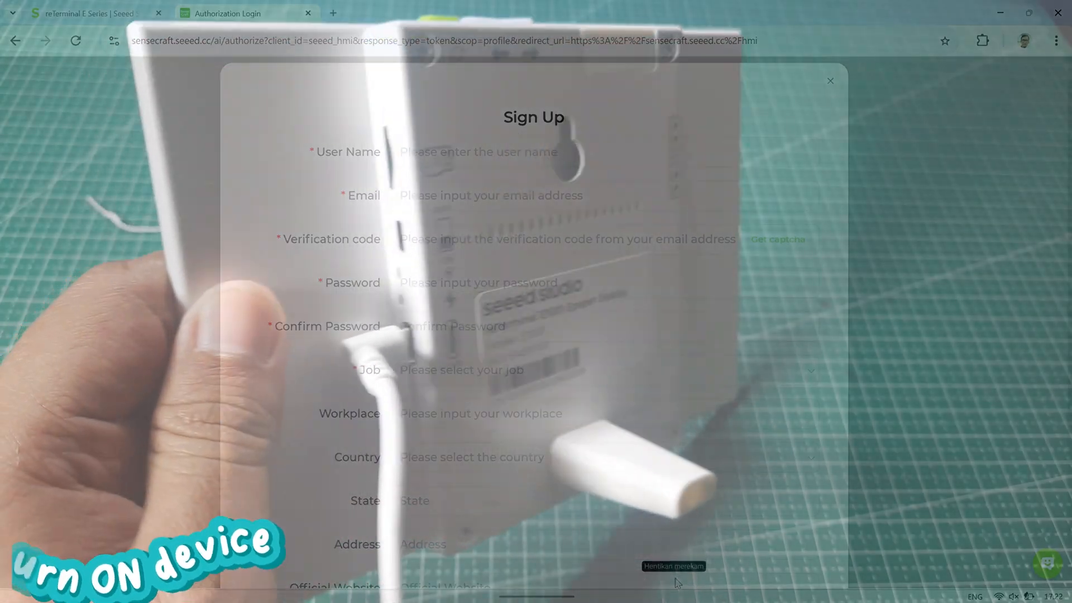
{"action": "left_click", "coordinate": [830, 80]}
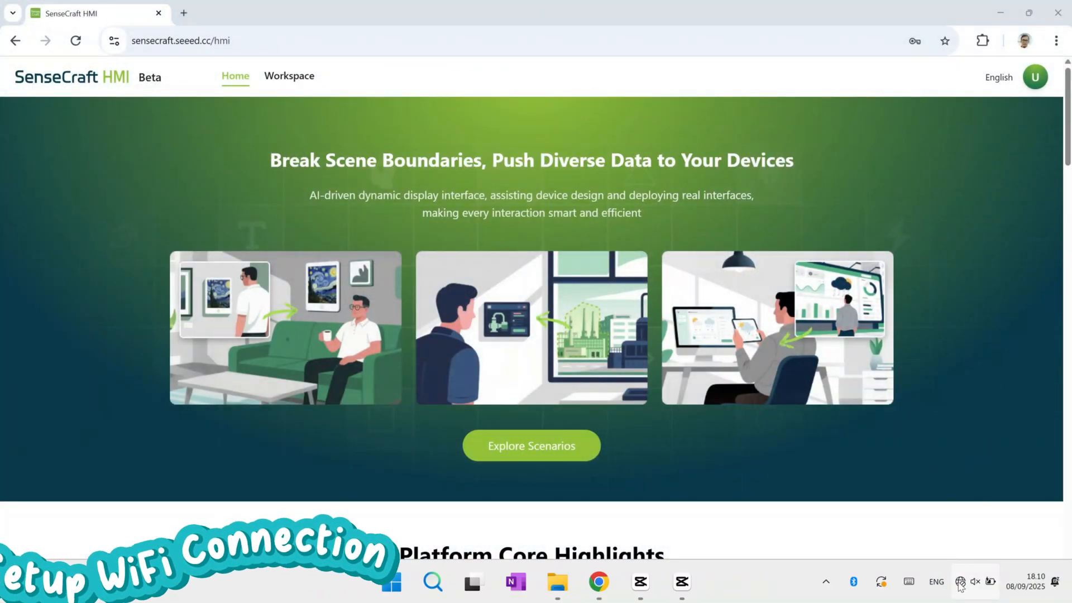
Step: Join the reTerminal's setup network, enter the home Wi-Fi password, and save the connection
{"action": "left_click", "coordinate": [960, 582]}
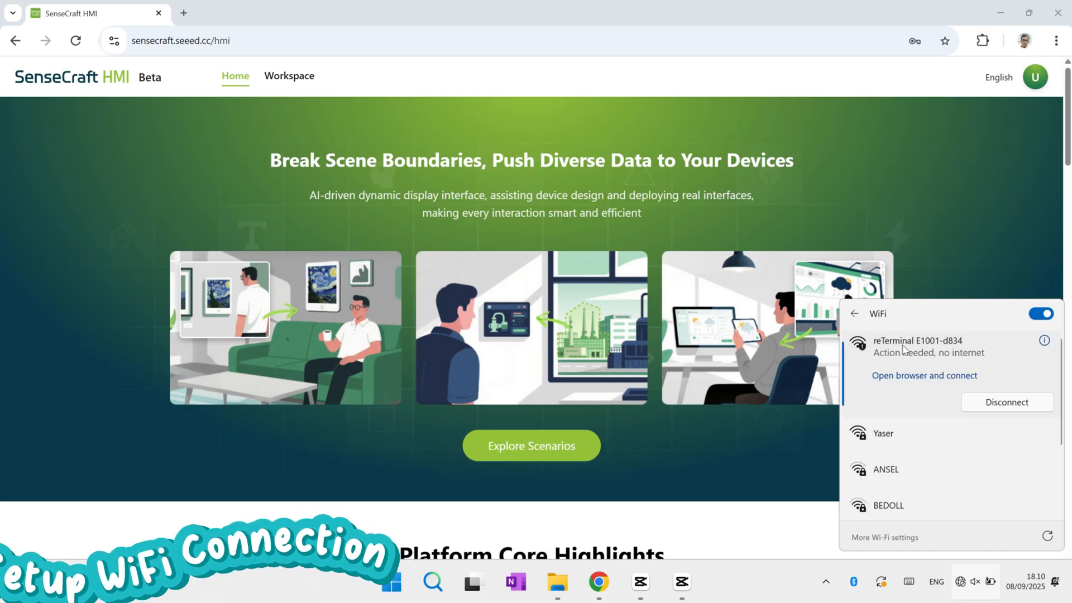
{"action": "left_click", "coordinate": [924, 375]}
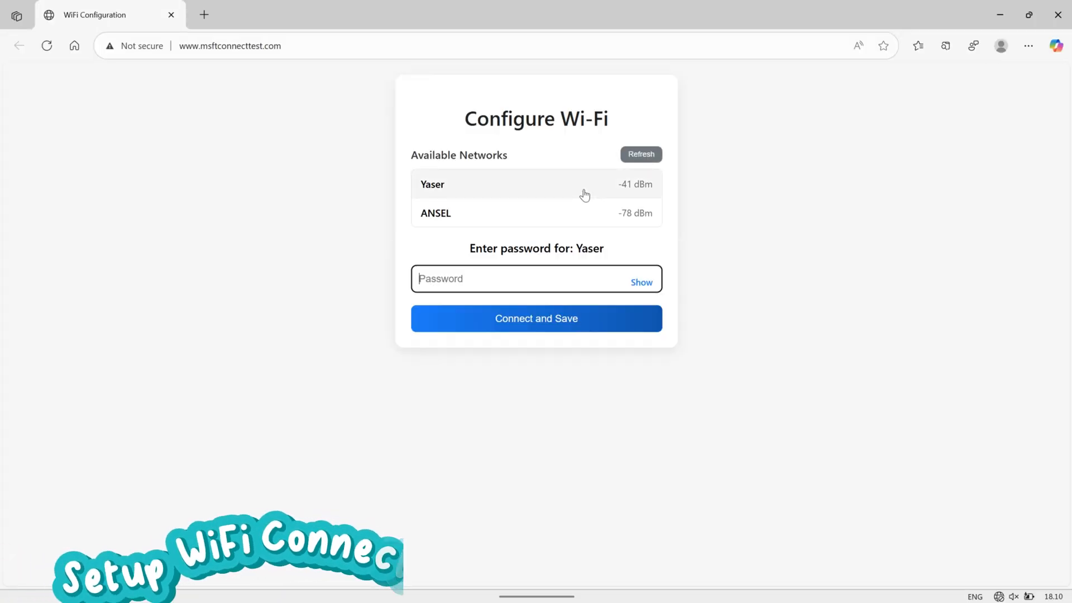
{"action": "type", "text": "•"}
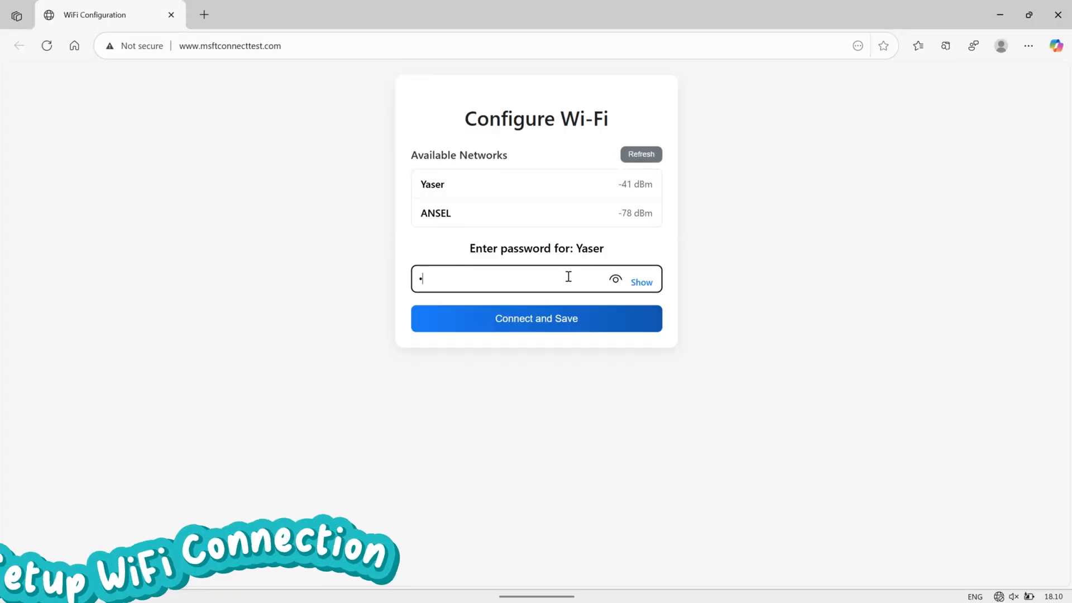
{"action": "type", "text": "password"}
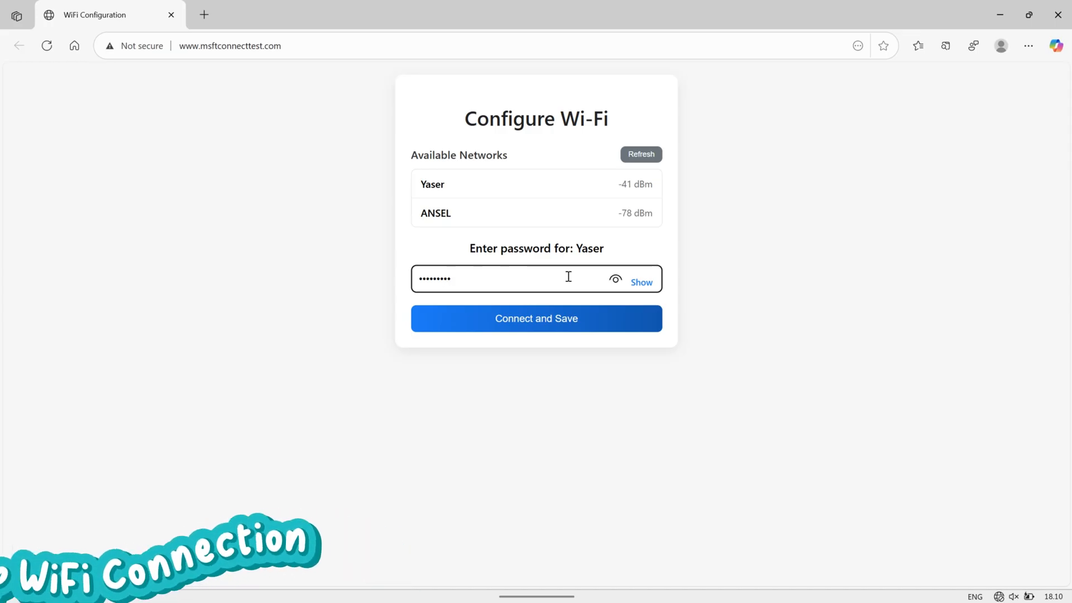
{"action": "left_click", "coordinate": [536, 317]}
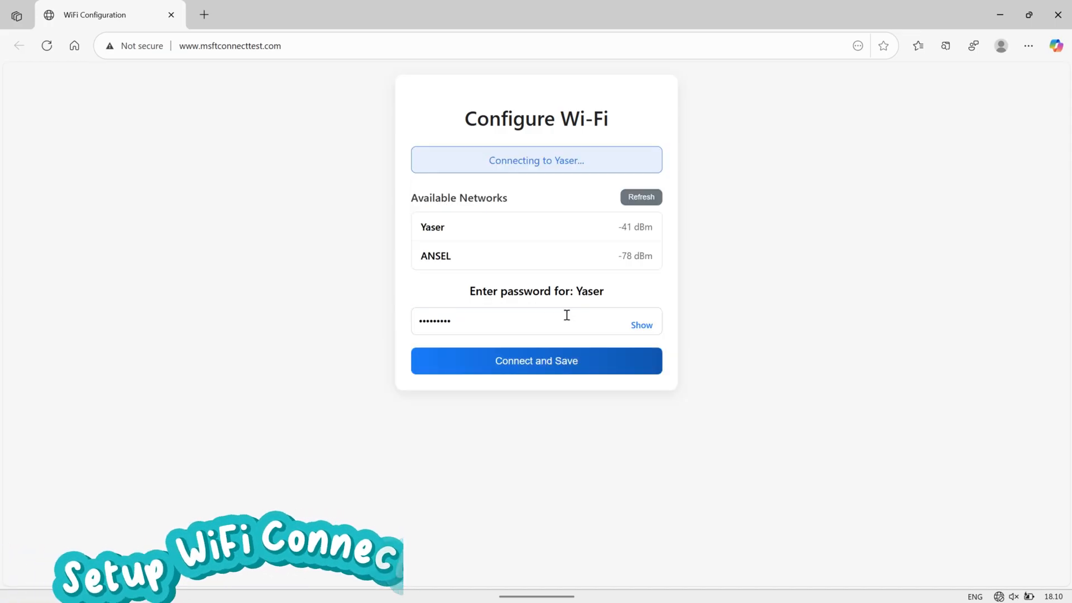
{"action": "left_click", "coordinate": [536, 360]}
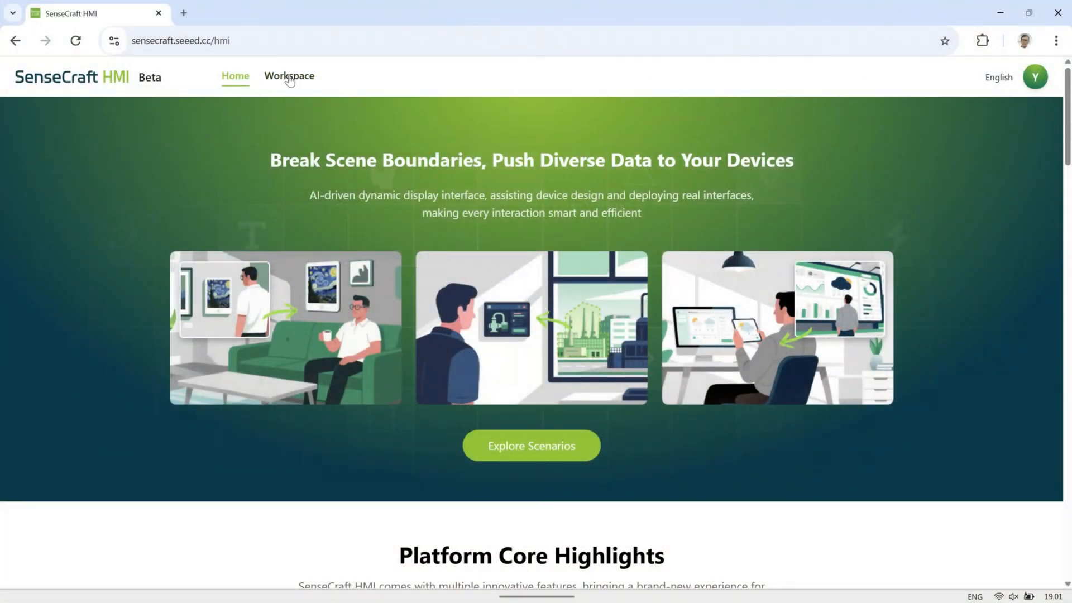
Step: Select reTerminal E1001 7.5" Monochrome in Device Flasher, leaving Full Flash off
{"action": "left_click", "coordinate": [289, 76]}
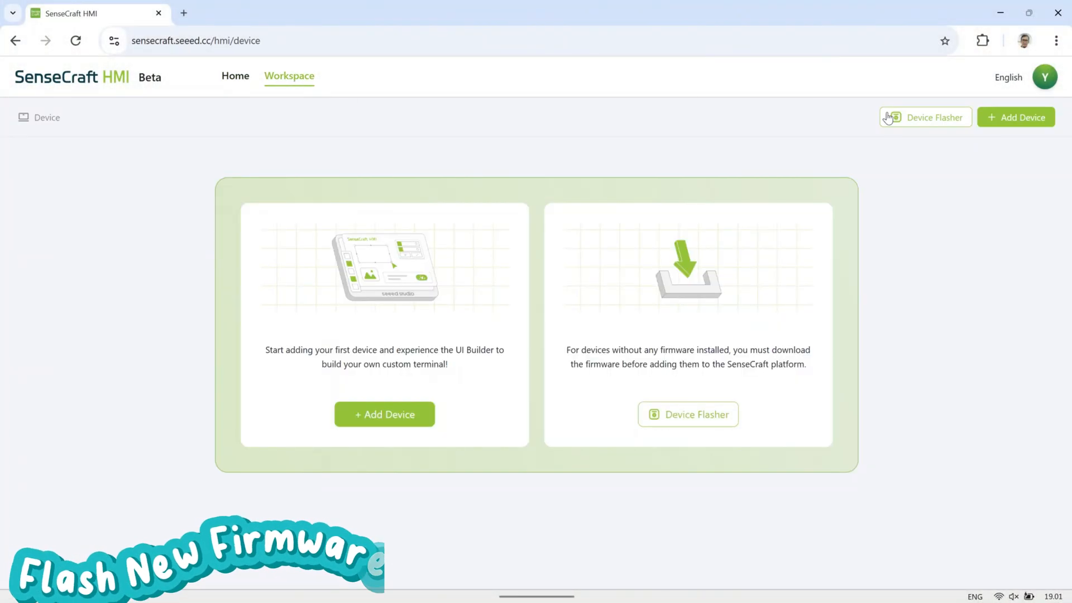
{"action": "left_click", "coordinate": [925, 117]}
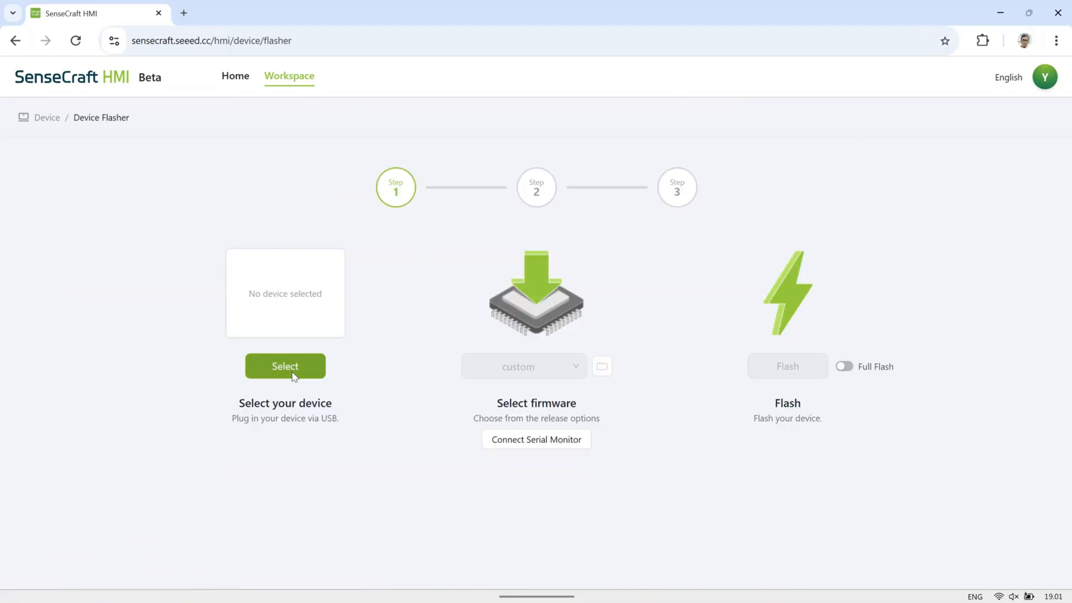
{"action": "left_click", "coordinate": [285, 366]}
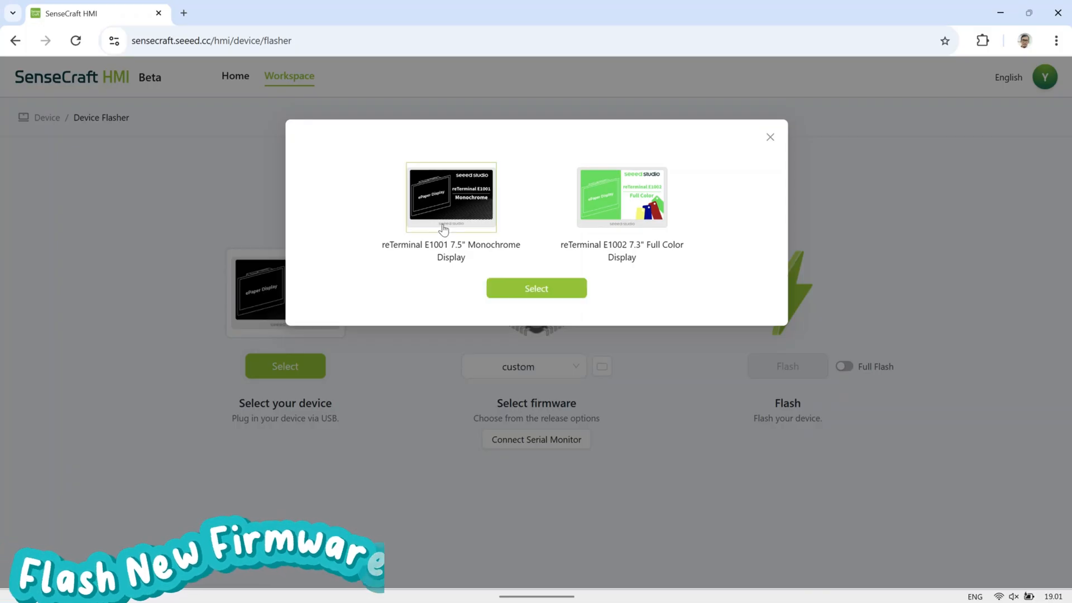
{"action": "left_click", "coordinate": [536, 288]}
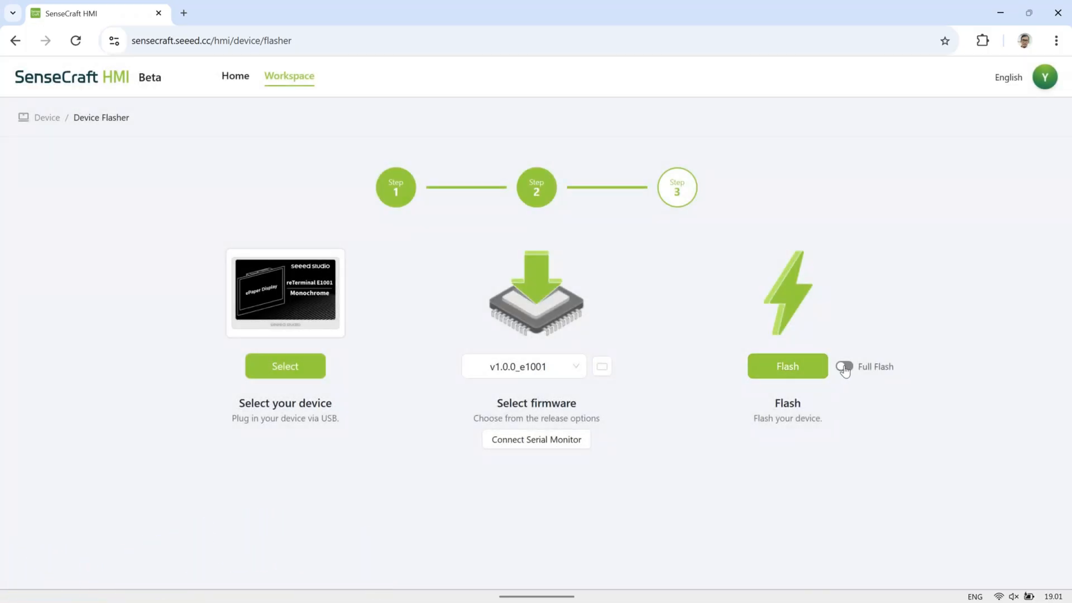
{"action": "left_click", "coordinate": [843, 366]}
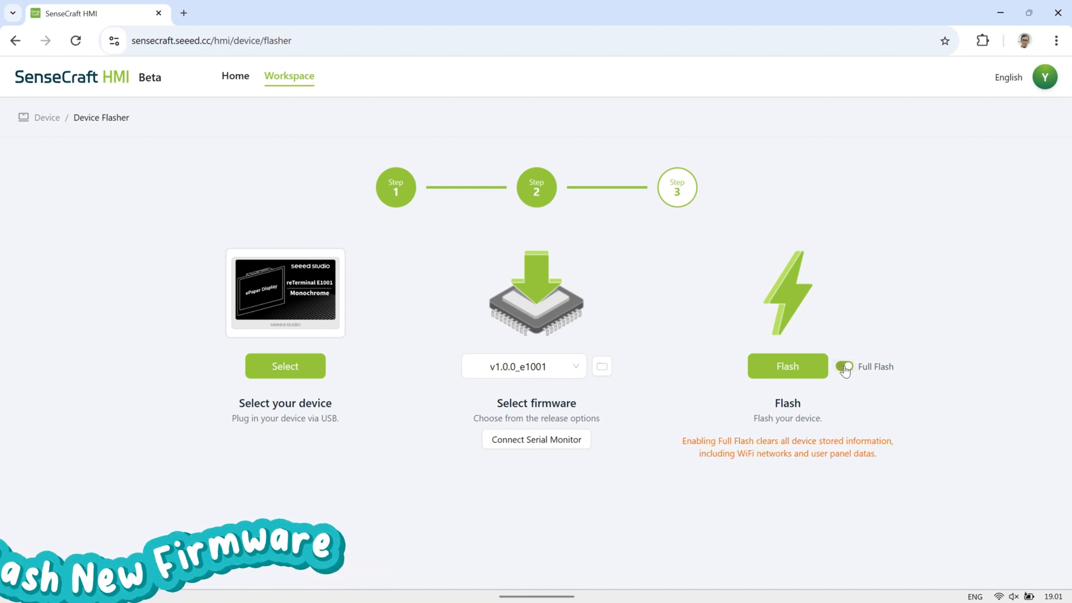
{"action": "left_click", "coordinate": [844, 366]}
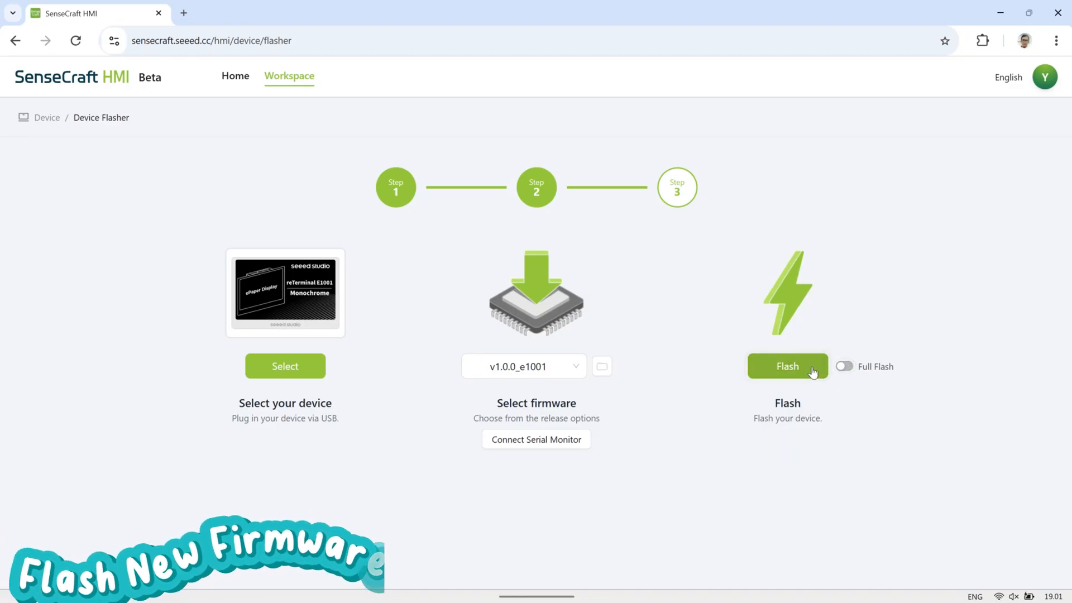
Step: Flash firmware v1.0.0_e1001 over USB Serial (COM9), then return to Device
{"action": "left_click", "coordinate": [786, 366]}
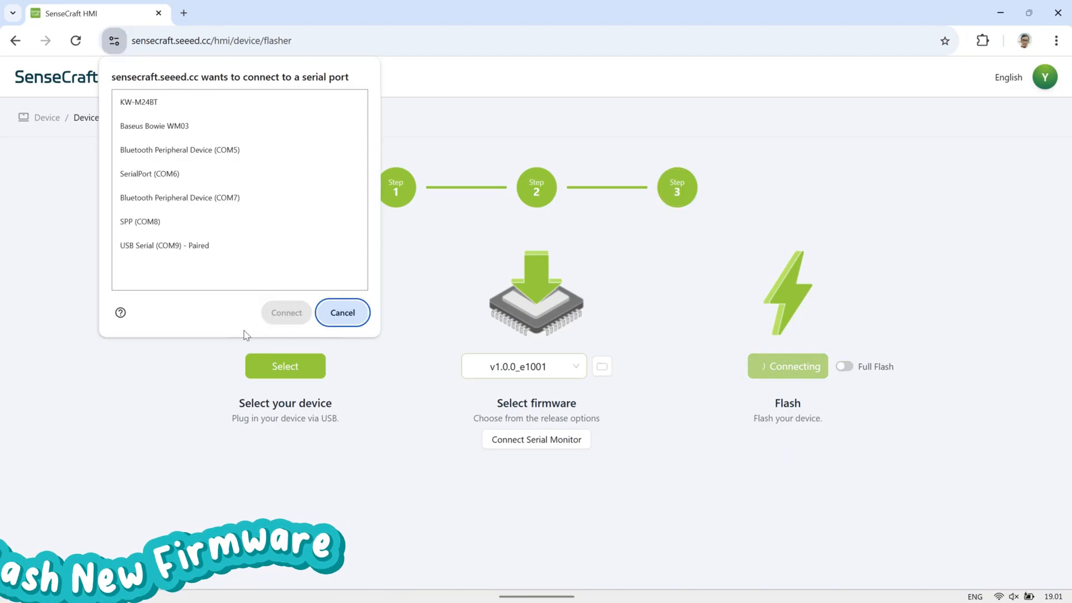
{"action": "left_click", "coordinate": [164, 245]}
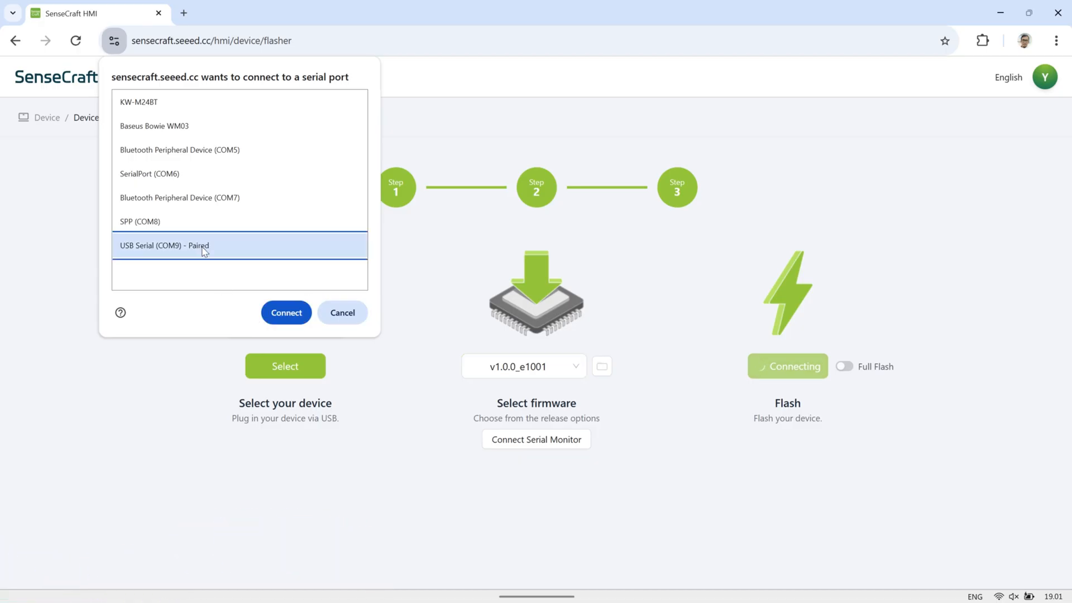
{"action": "left_click", "coordinate": [285, 313]}
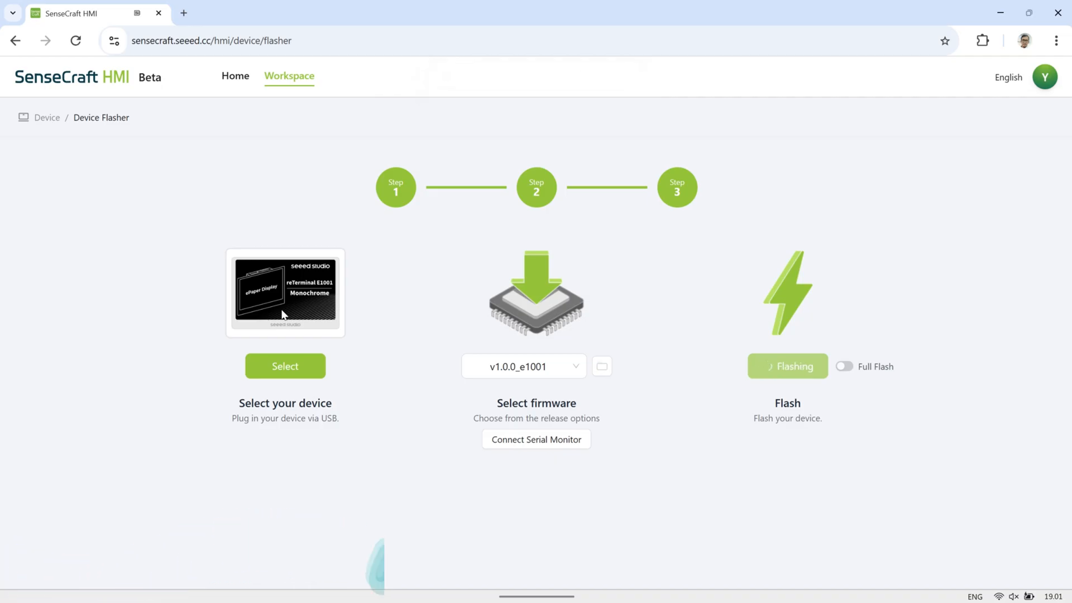
{"action": "left_click", "coordinate": [786, 365]}
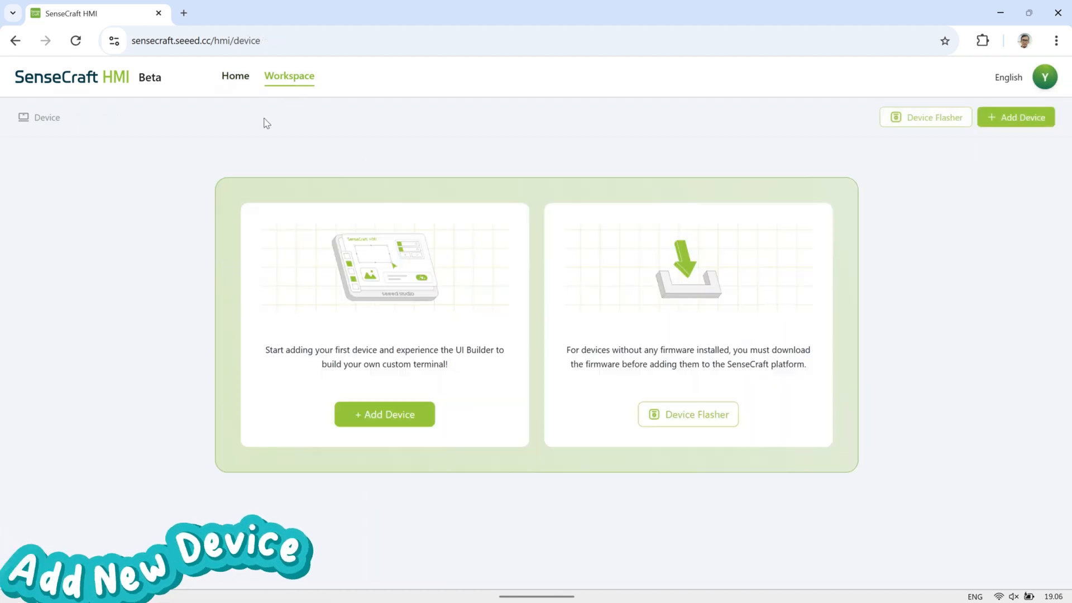
{"action": "mouse_move", "coordinate": [384, 415]}
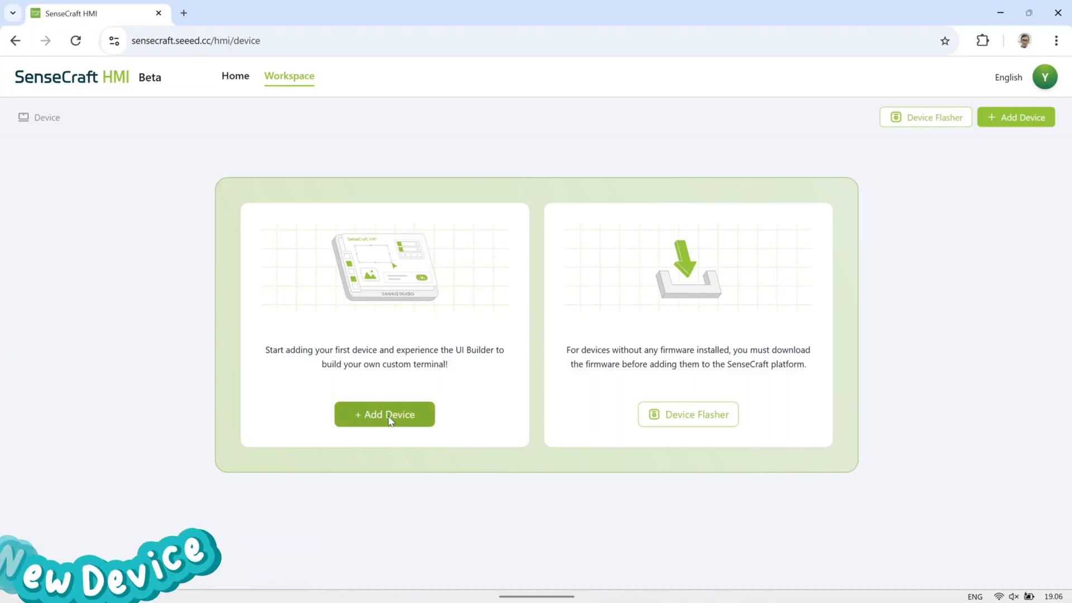
{"action": "left_click", "coordinate": [384, 414]}
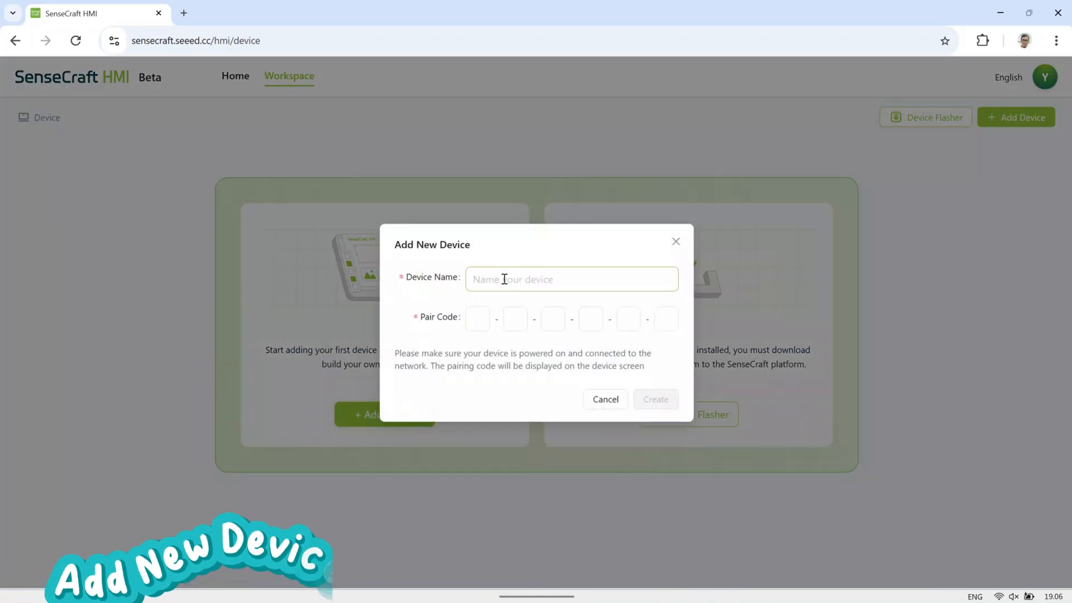
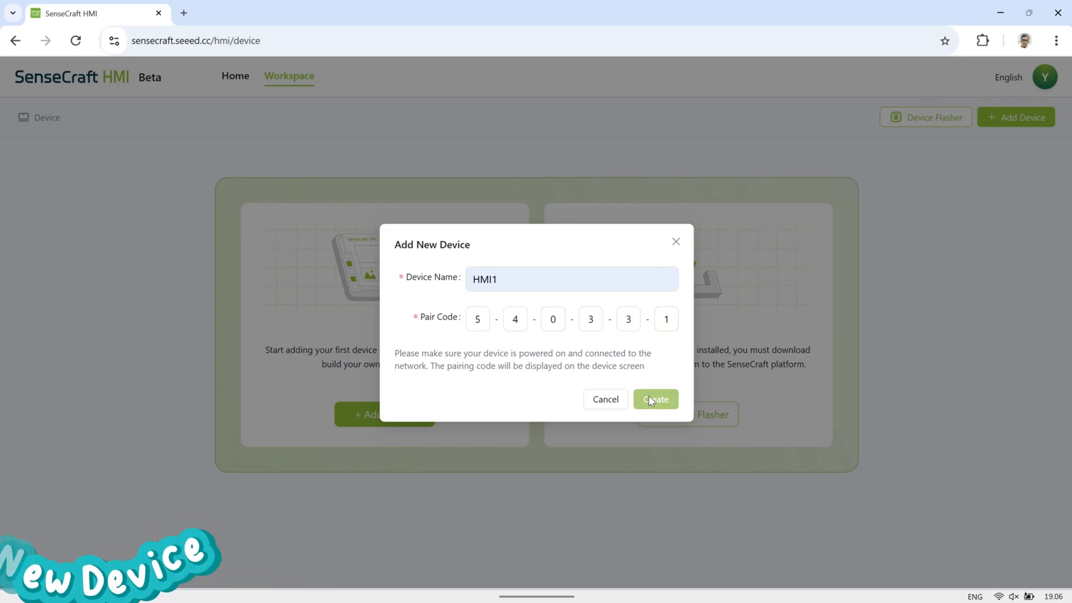
{"action": "left_click", "coordinate": [654, 398]}
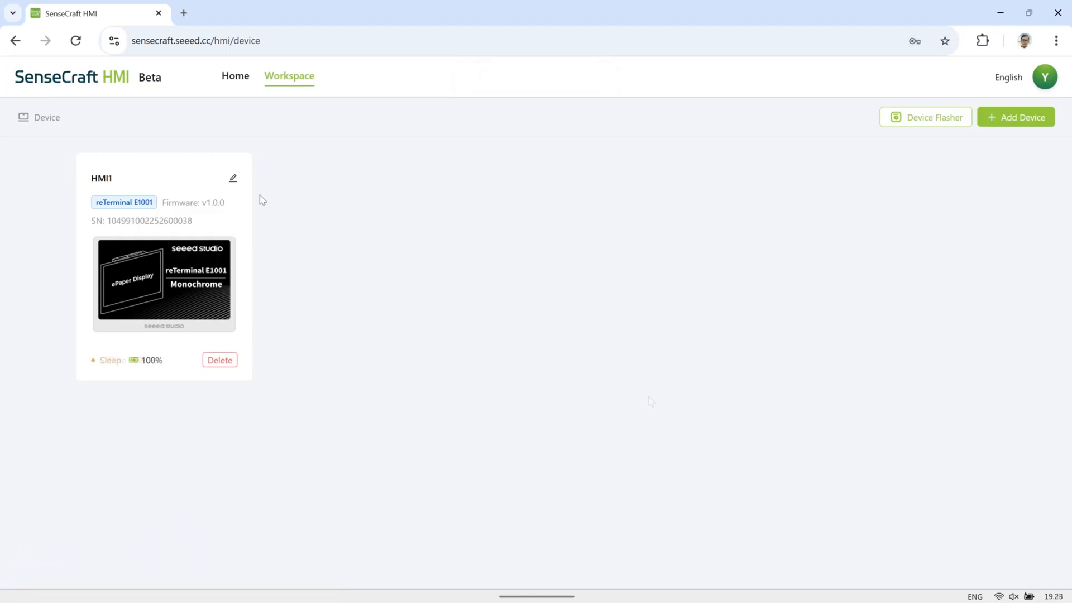
{"action": "left_click", "coordinate": [163, 283]}
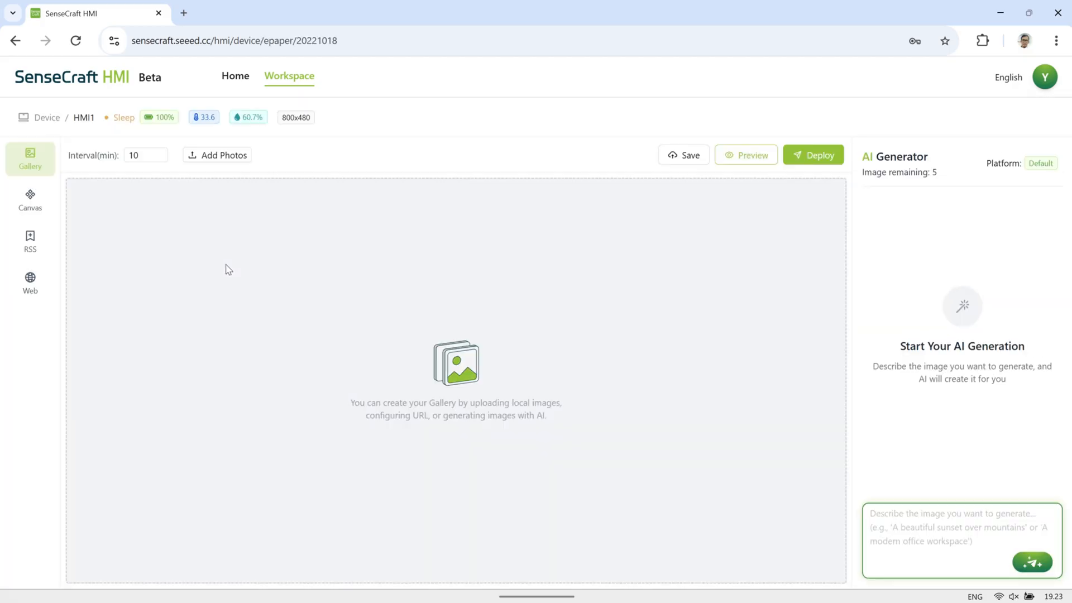
{"action": "mouse_move", "coordinate": [174, 258]}
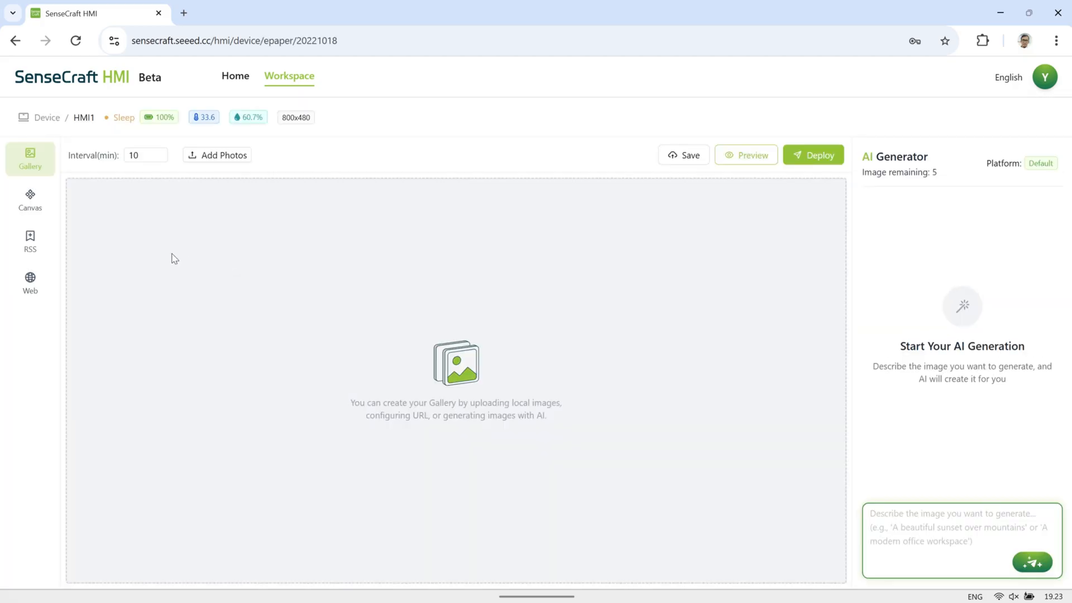
{"action": "mouse_move", "coordinate": [30, 202]}
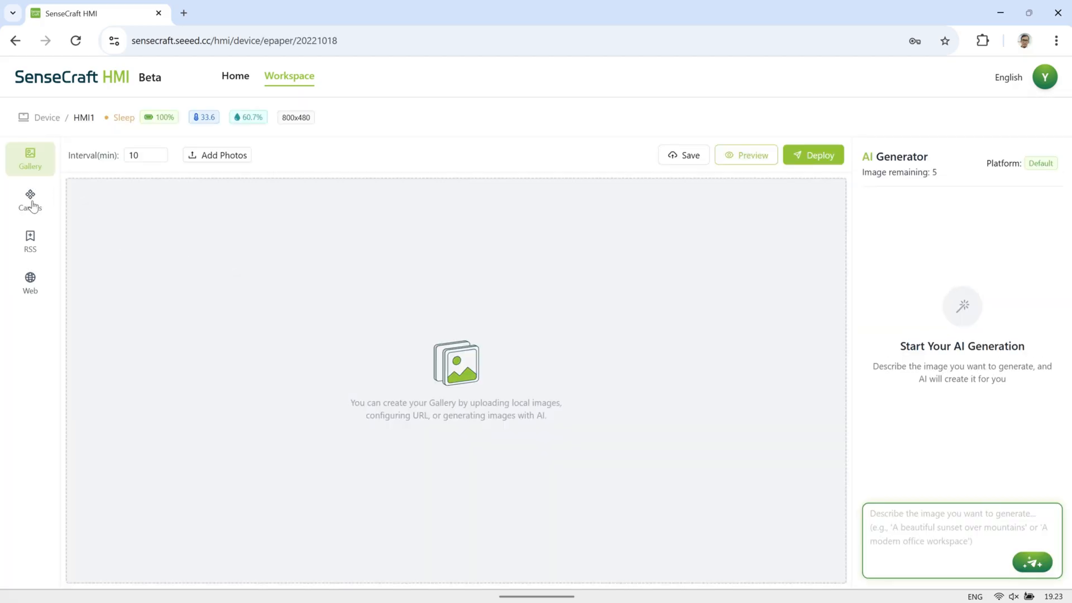
{"action": "left_click", "coordinate": [30, 200]}
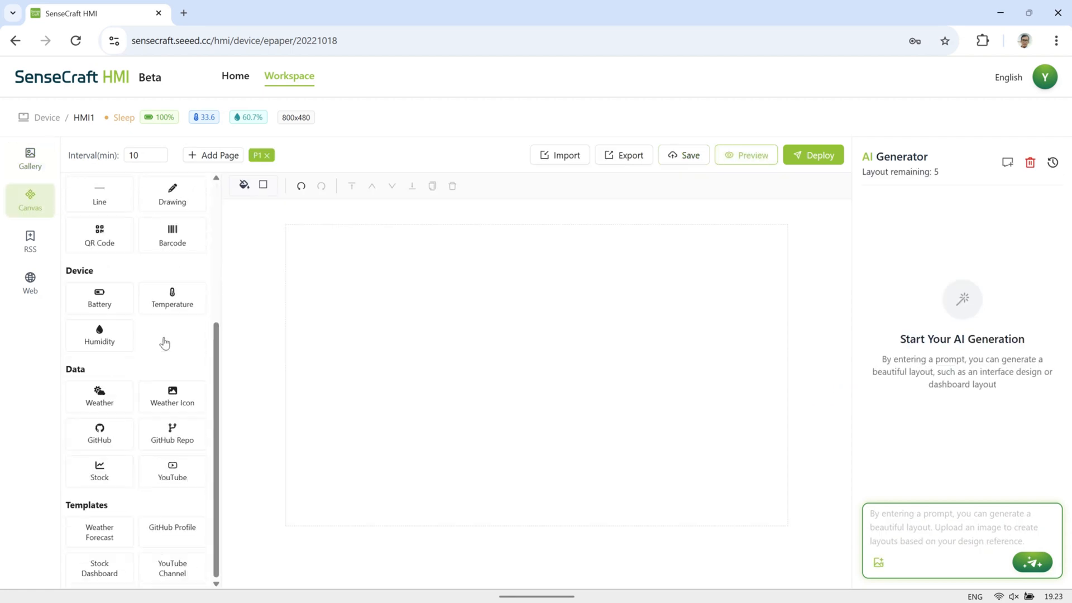
{"action": "mouse_move", "coordinate": [30, 240]}
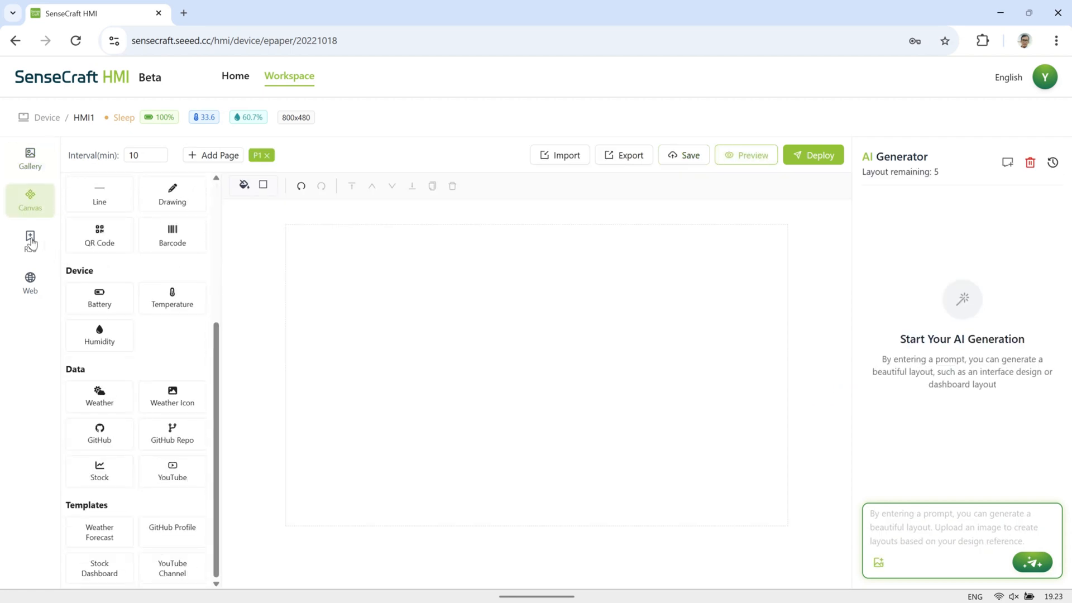
{"action": "left_click", "coordinate": [30, 280]}
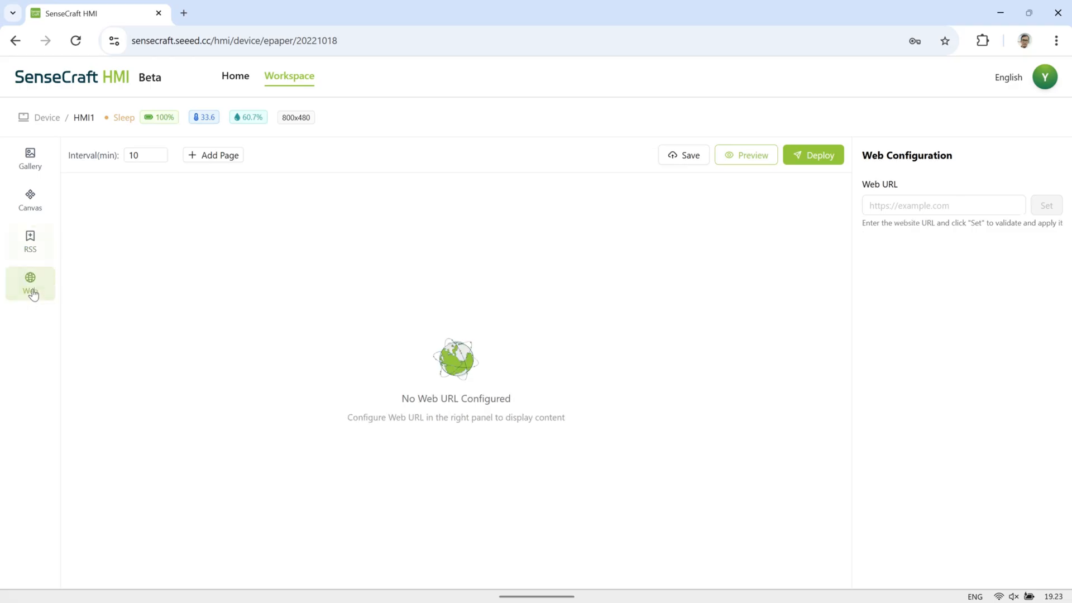
{"action": "left_click", "coordinate": [31, 198]}
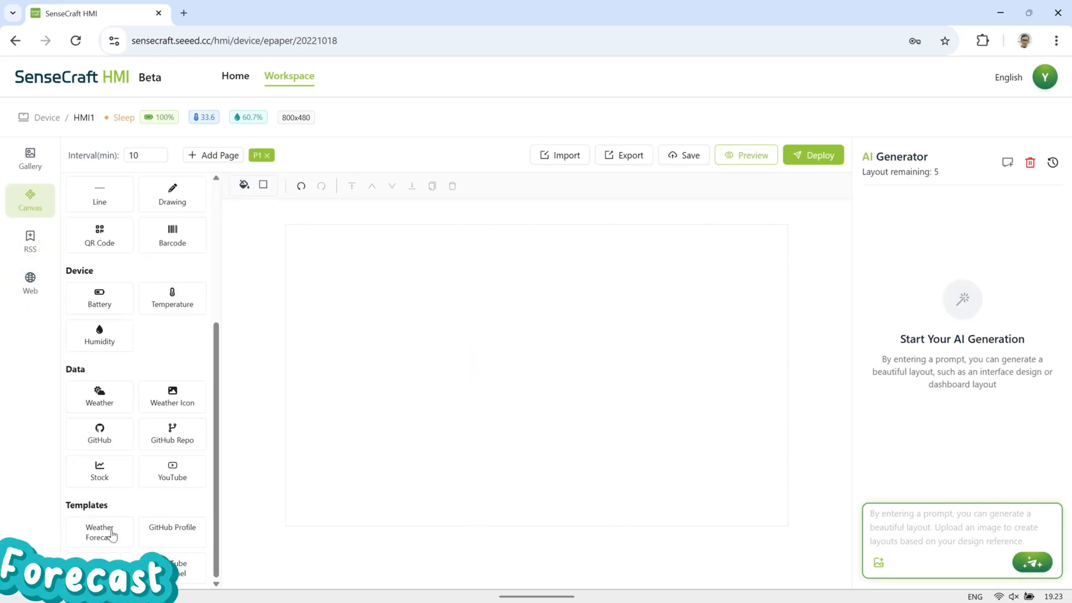
Step: Set the Weather Forecast template's city to Babelan, preview it, and apply it to the canvas
{"action": "left_click", "coordinate": [99, 532]}
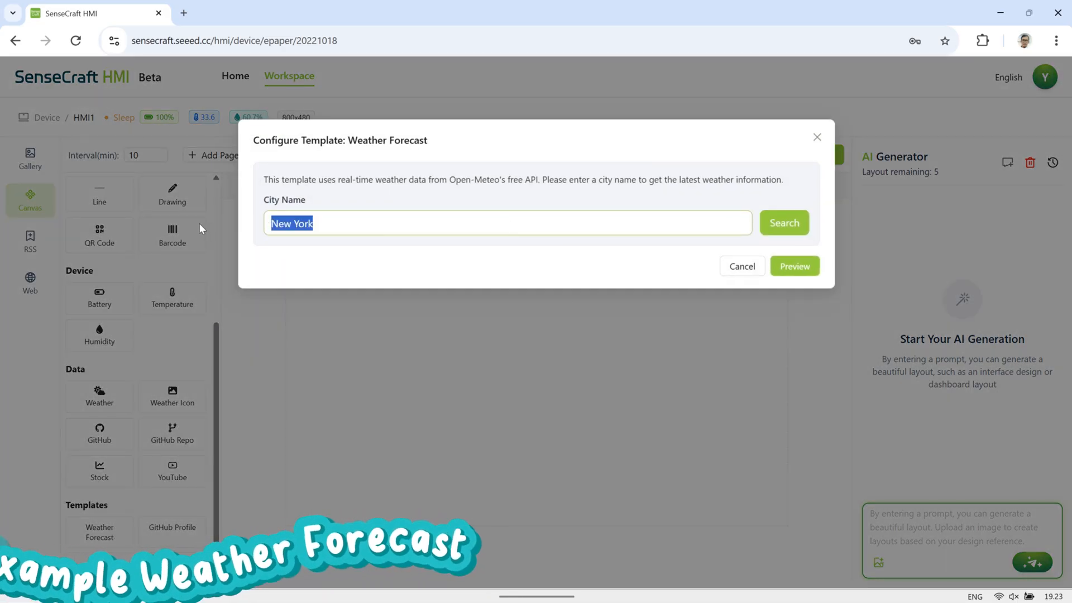
{"action": "type", "text": "Babelan"}
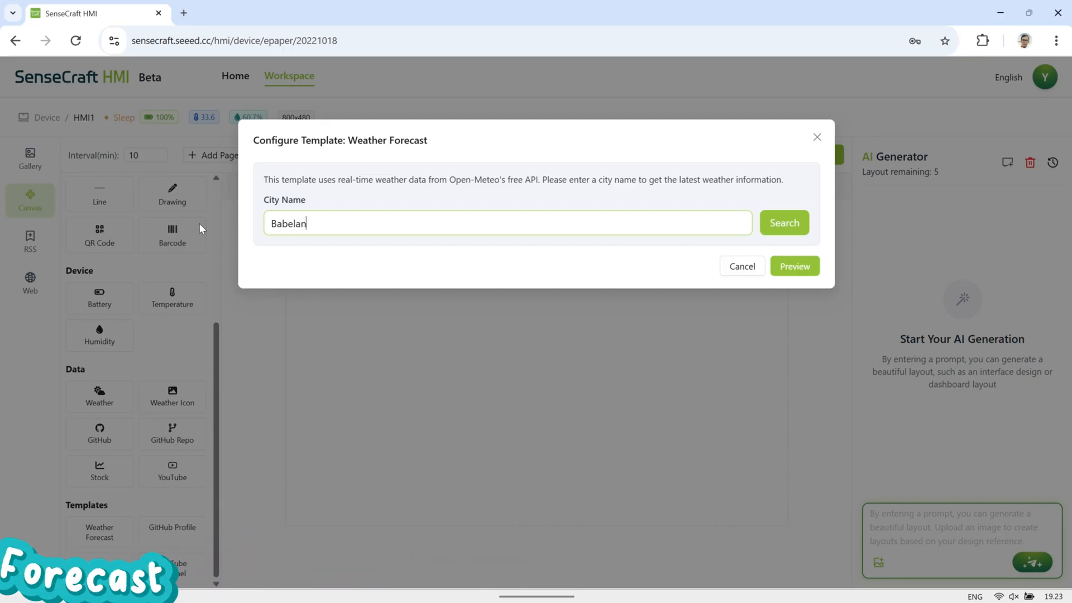
{"action": "left_click", "coordinate": [784, 223]}
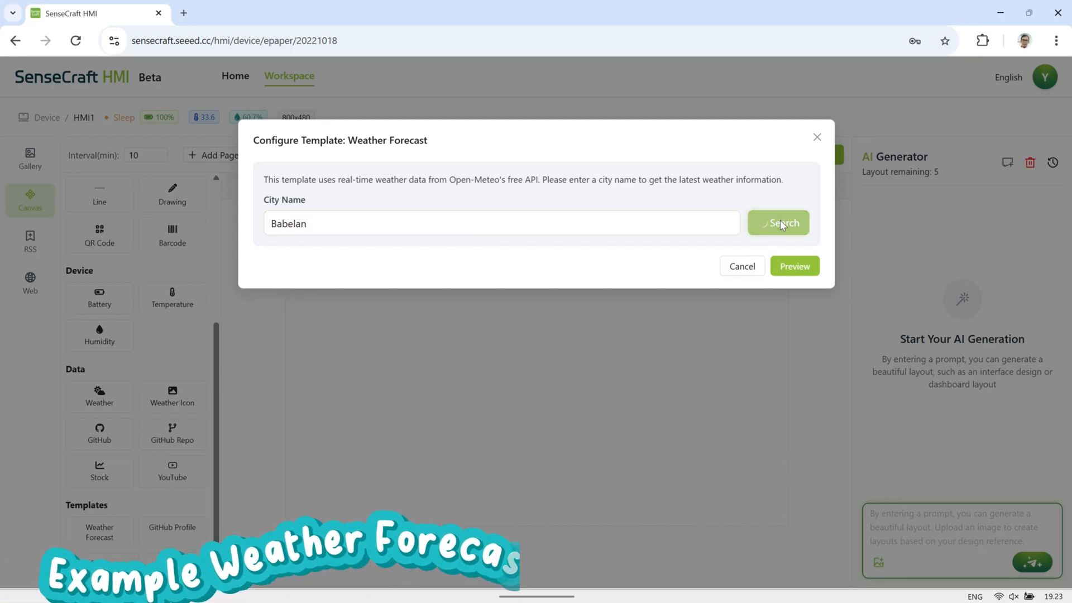
{"action": "left_click", "coordinate": [778, 222]}
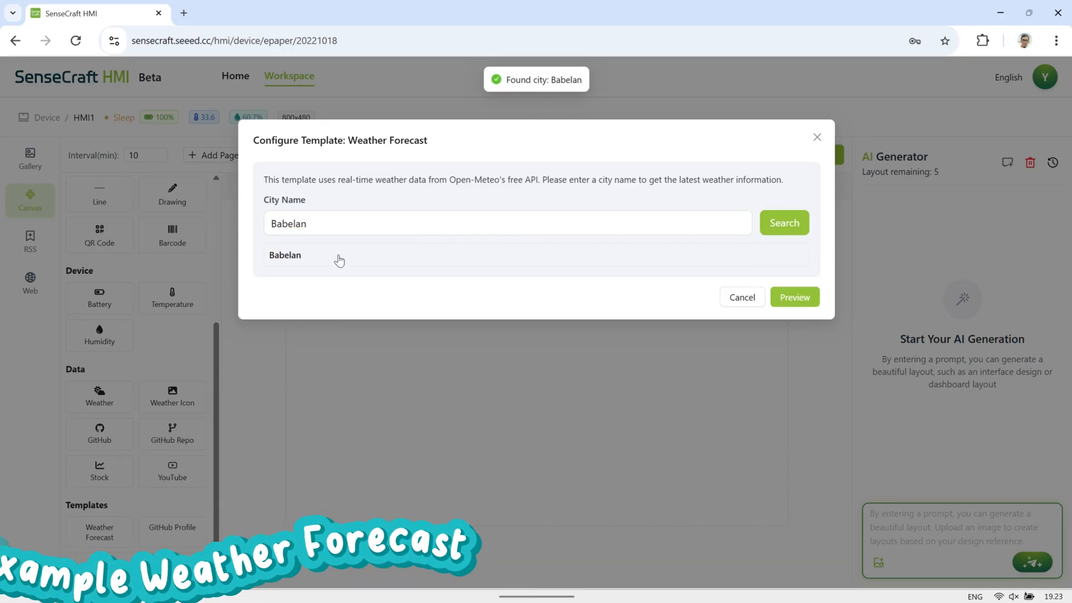
{"action": "left_click", "coordinate": [285, 255]}
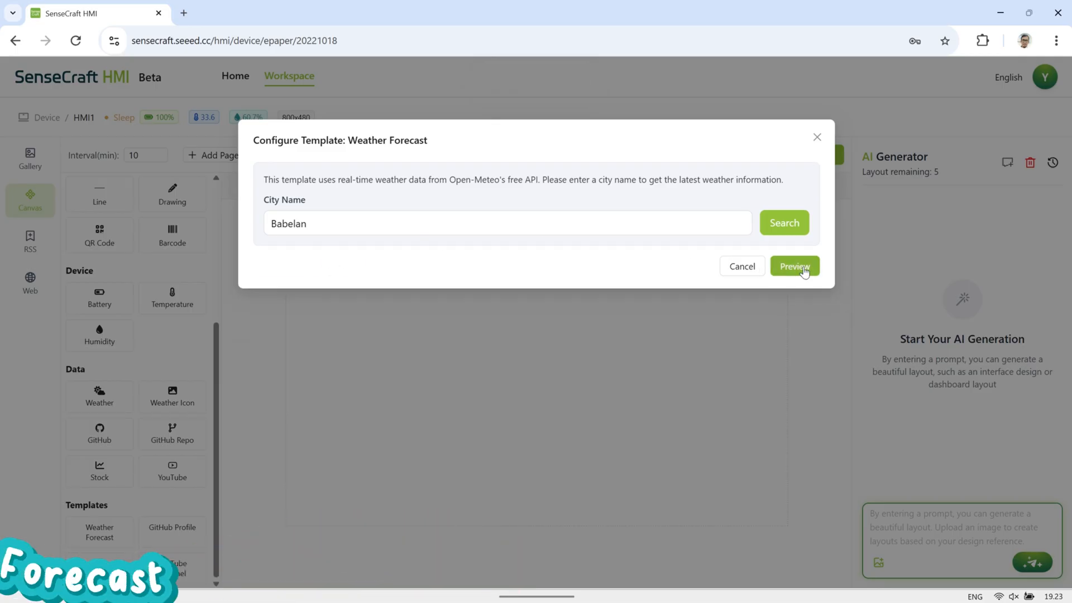
{"action": "left_click", "coordinate": [794, 266]}
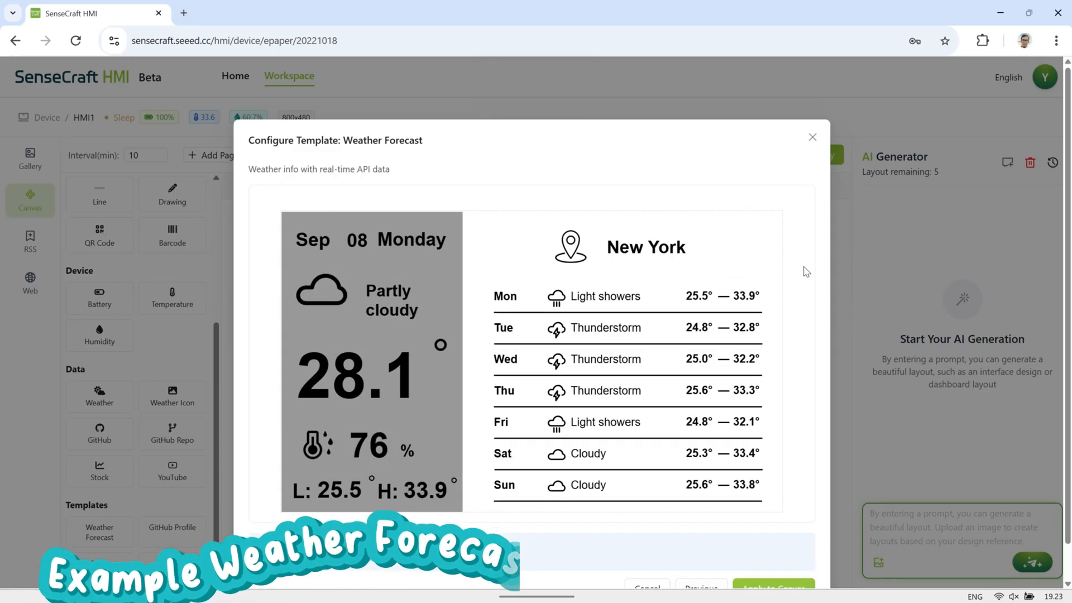
{"action": "mouse_move", "coordinate": [704, 266]}
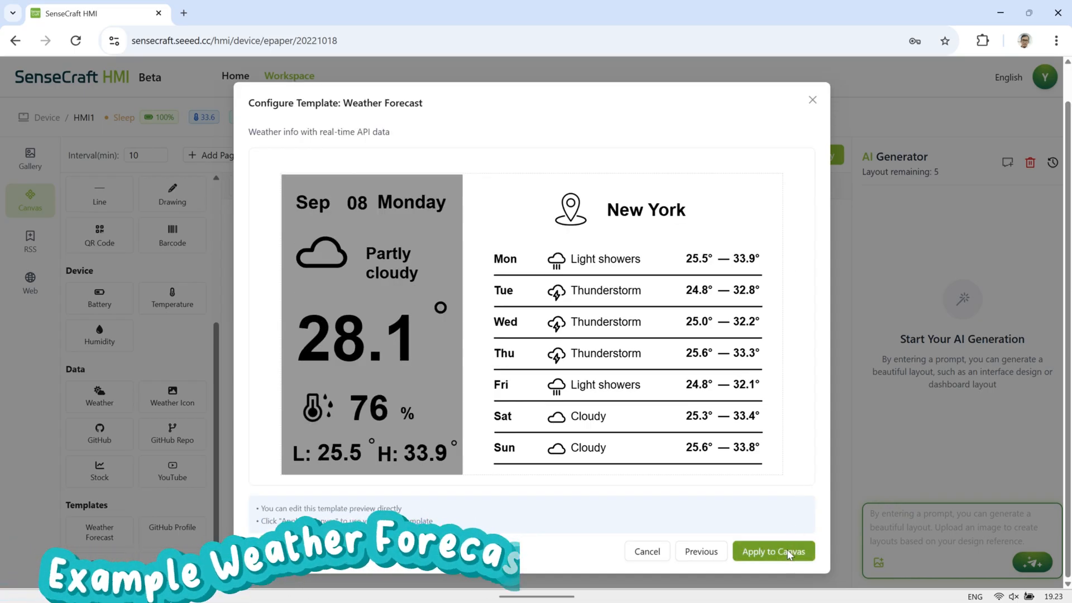
{"action": "left_click", "coordinate": [772, 551]}
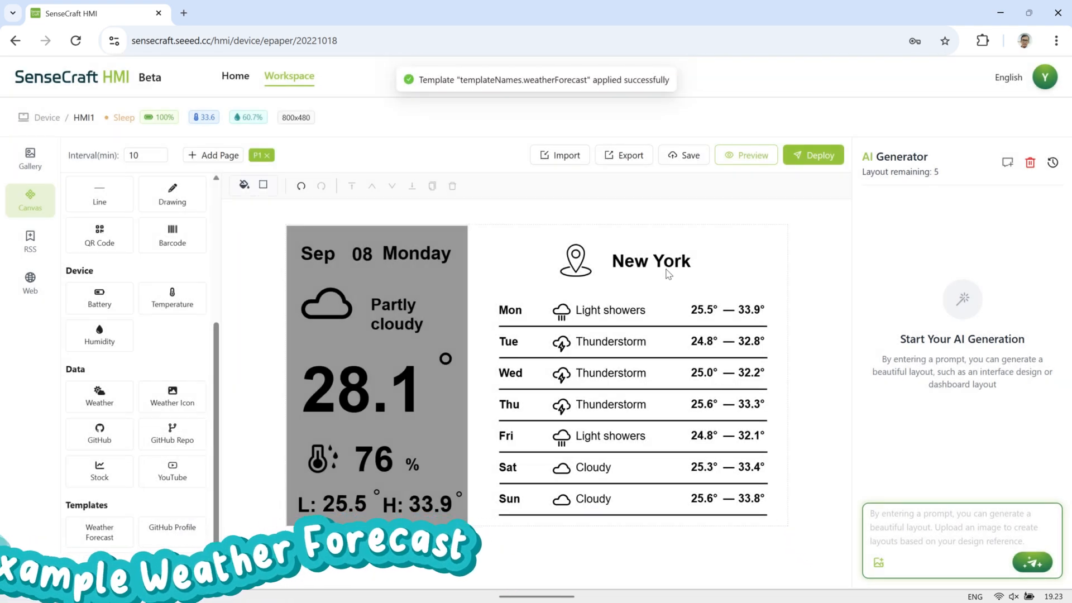
Step: Replace the New York location heading text with 'My Home'
{"action": "double_click", "coordinate": [650, 261]}
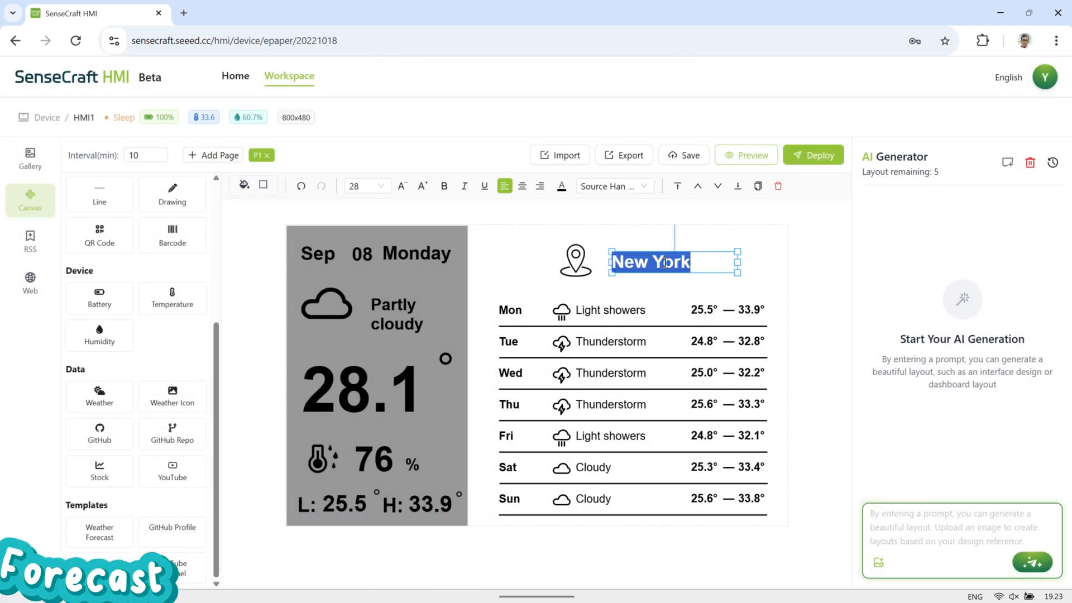
{"action": "type", "text": "M"}
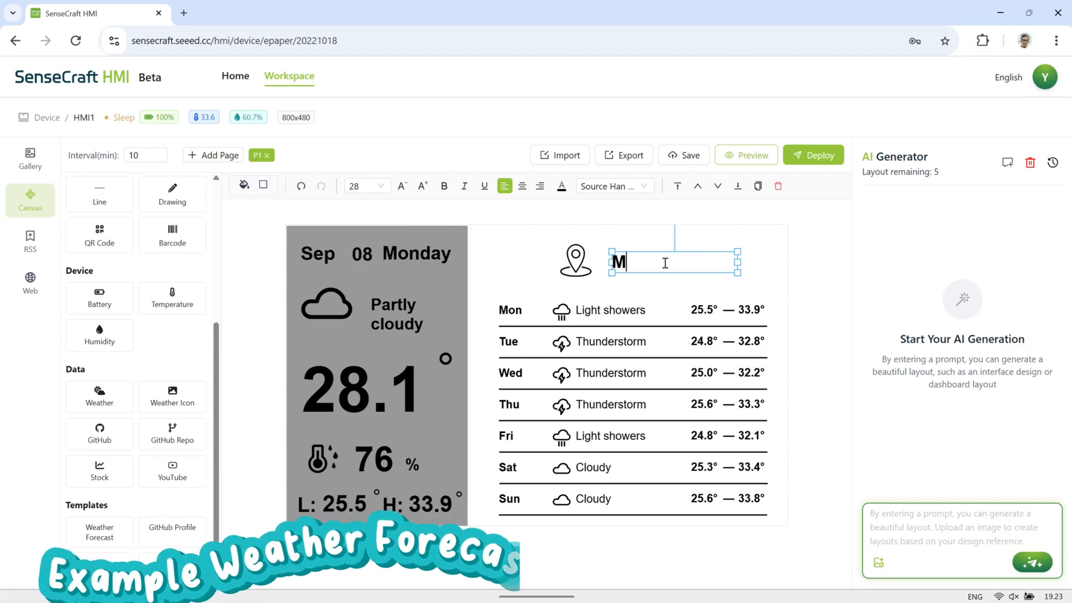
{"action": "type", "text": "y Home"}
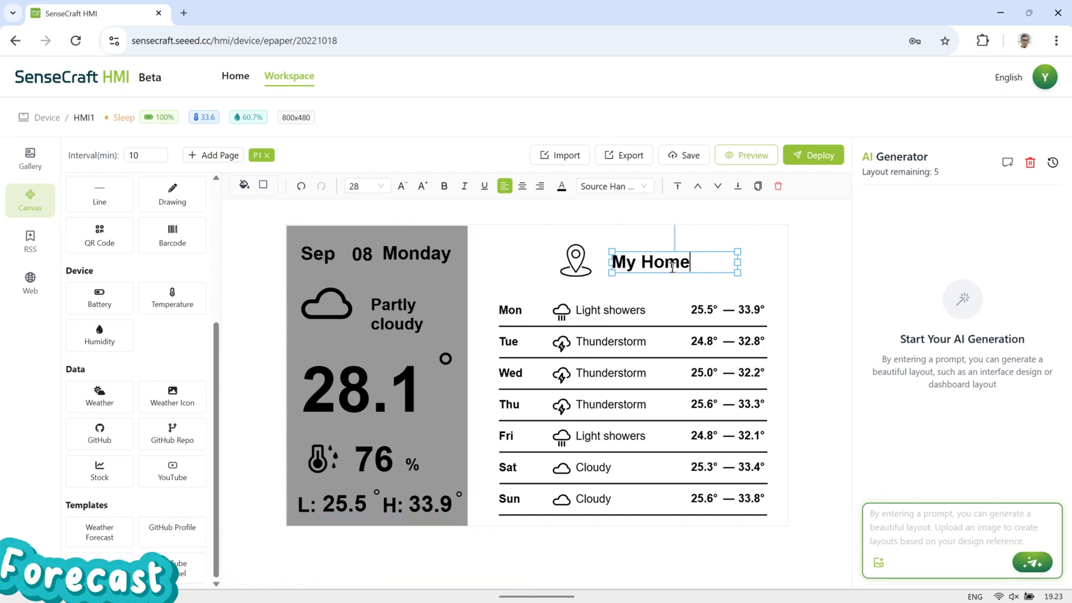
{"action": "mouse_move", "coordinate": [814, 155]}
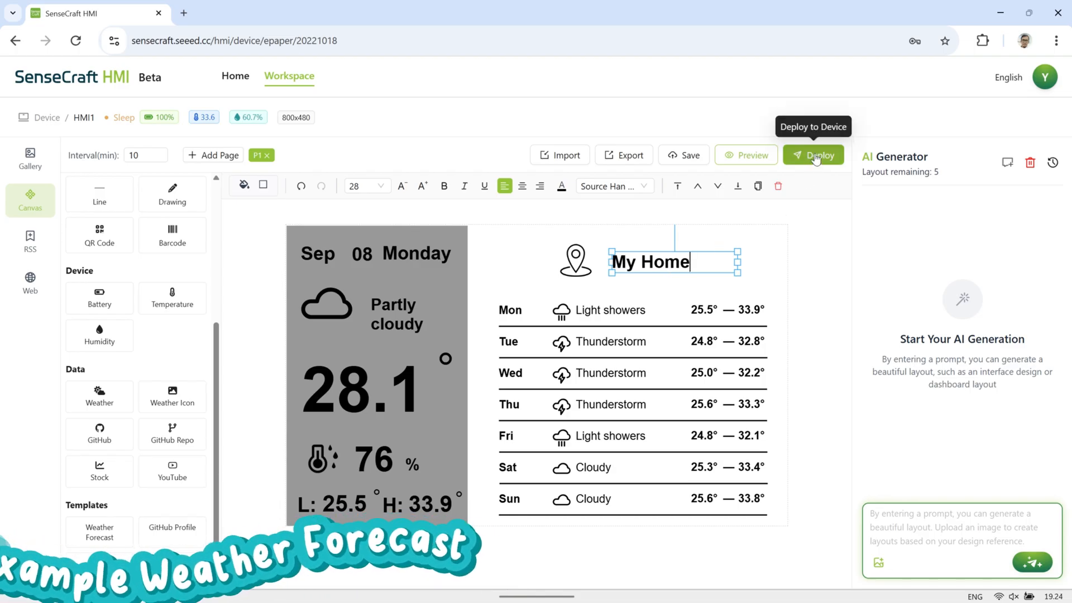
Step: Deploy the My Home forecast layout to HMI1 and dismiss the sleep mode notice
{"action": "left_click", "coordinate": [813, 156]}
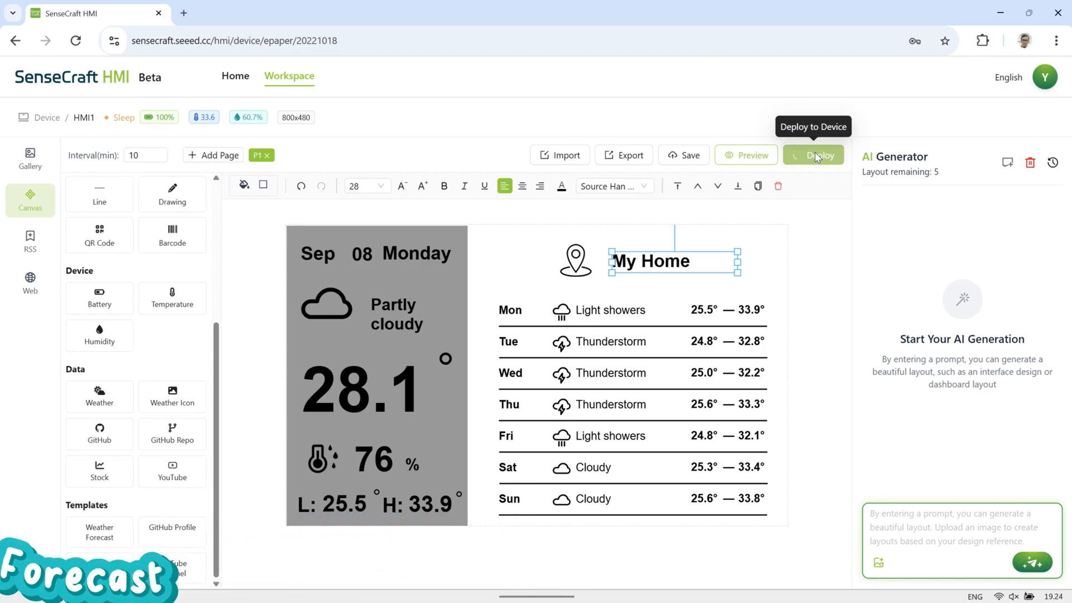
{"action": "left_click", "coordinate": [813, 155]}
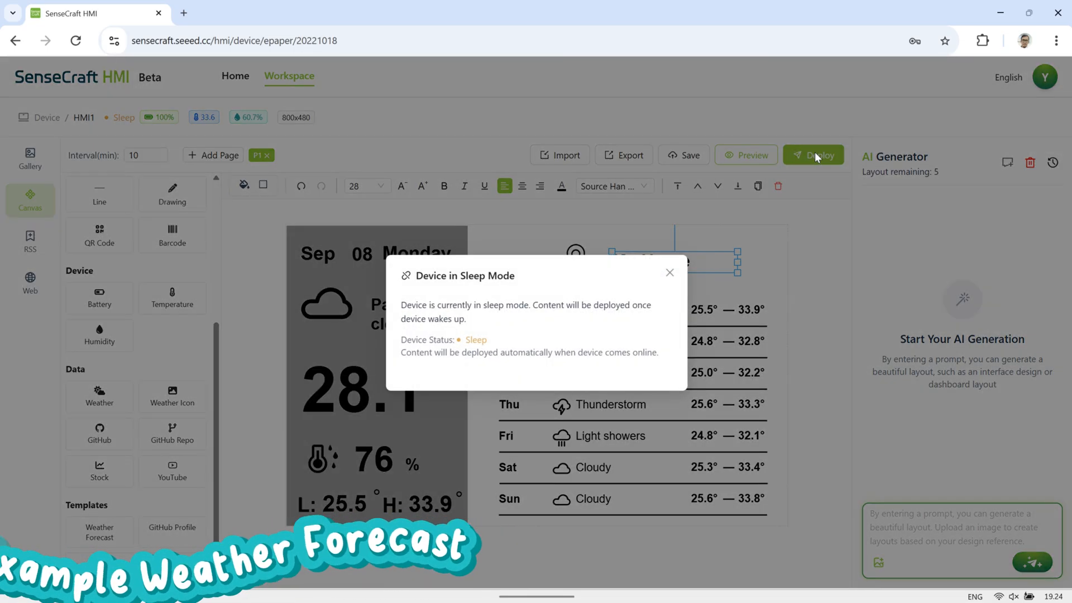
{"action": "left_click", "coordinate": [812, 154]}
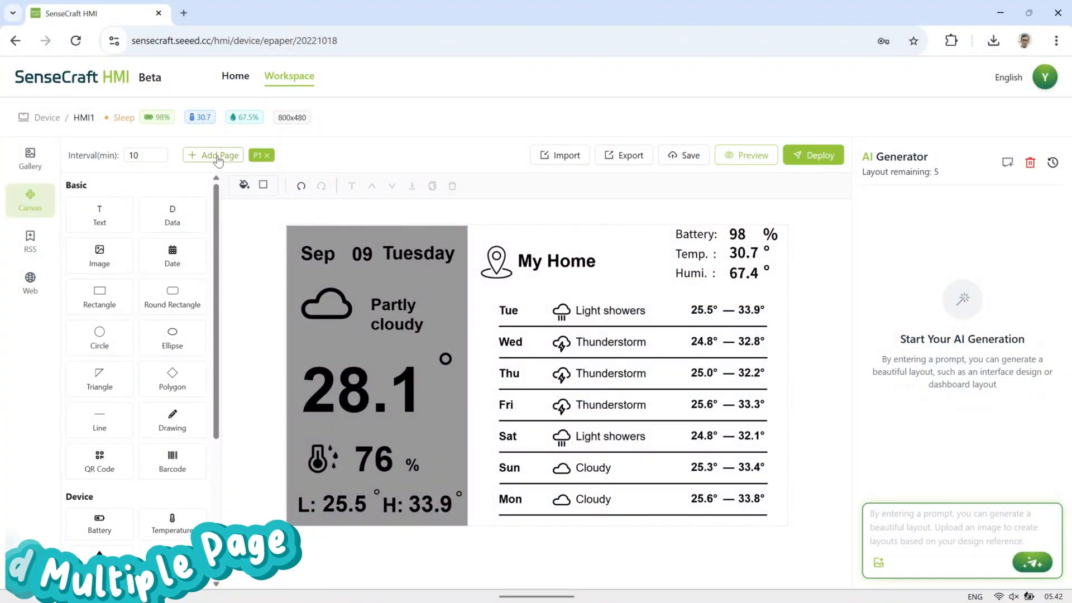
Step: Add page P2 and choose the YouTube Channel template from Templates
{"action": "left_click", "coordinate": [217, 155]}
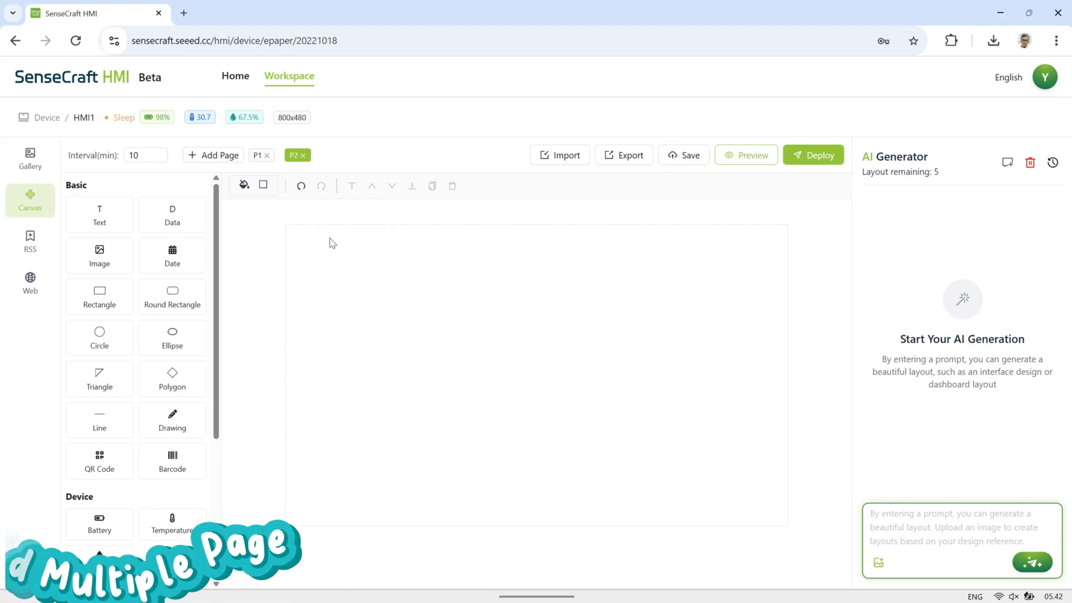
{"action": "scroll", "scroll_direction": "down", "scroll_amount": 3}
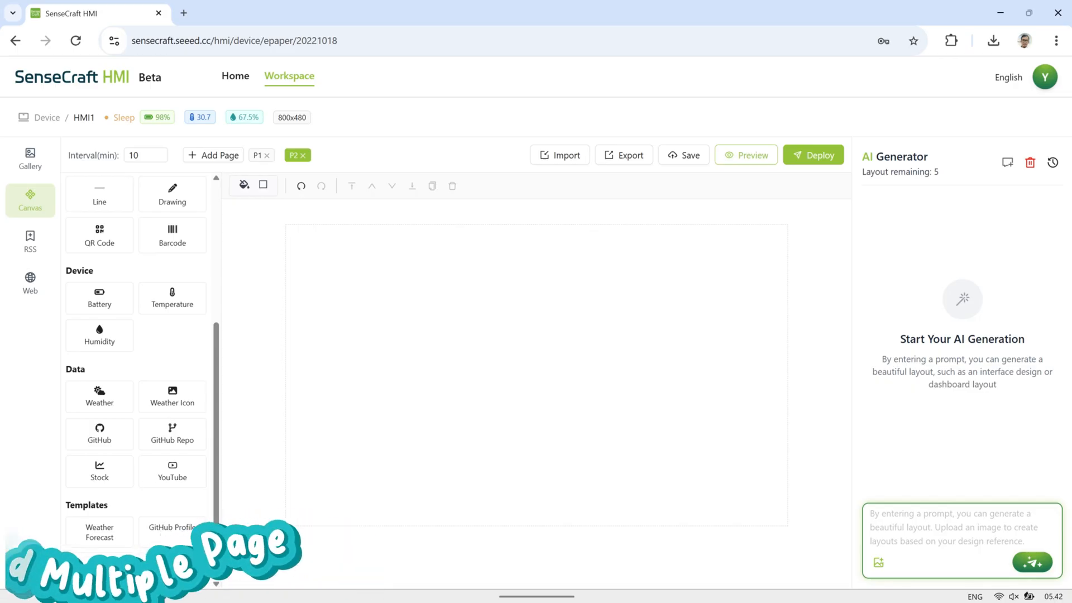
{"action": "left_click", "coordinate": [173, 470]}
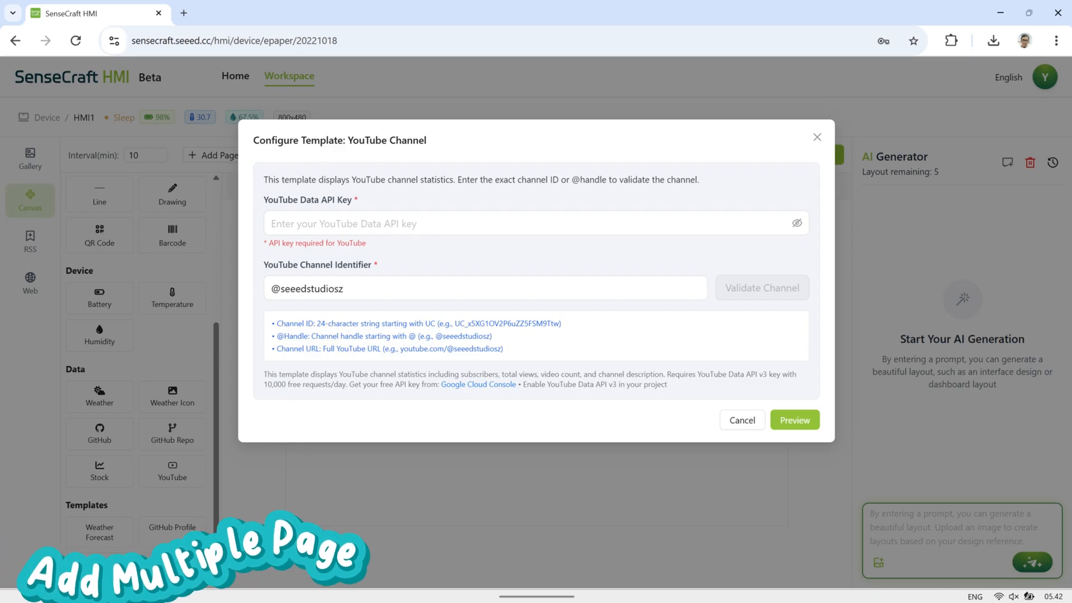
Step: Create the 'Youtube API' Google Cloud project and make it the active project
{"action": "left_click", "coordinate": [478, 383]}
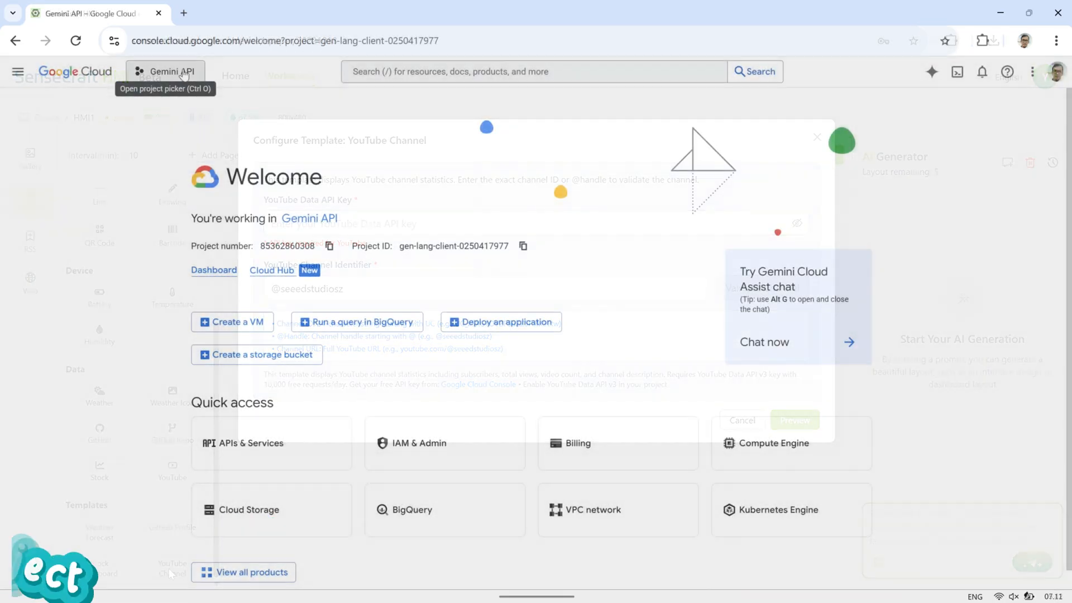
{"action": "left_click", "coordinate": [165, 71]}
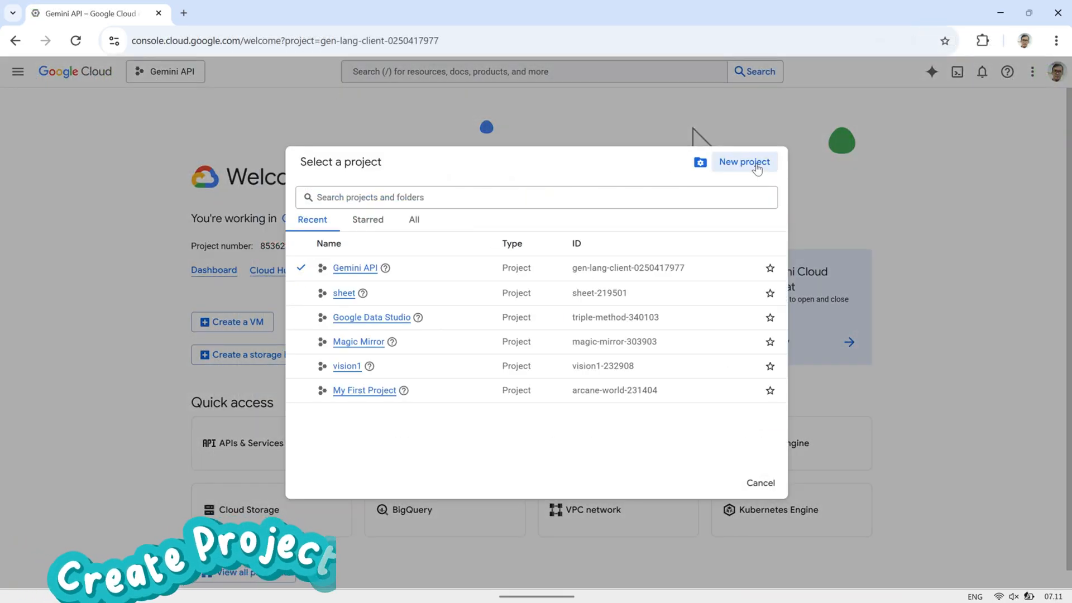
{"action": "left_click", "coordinate": [744, 162]}
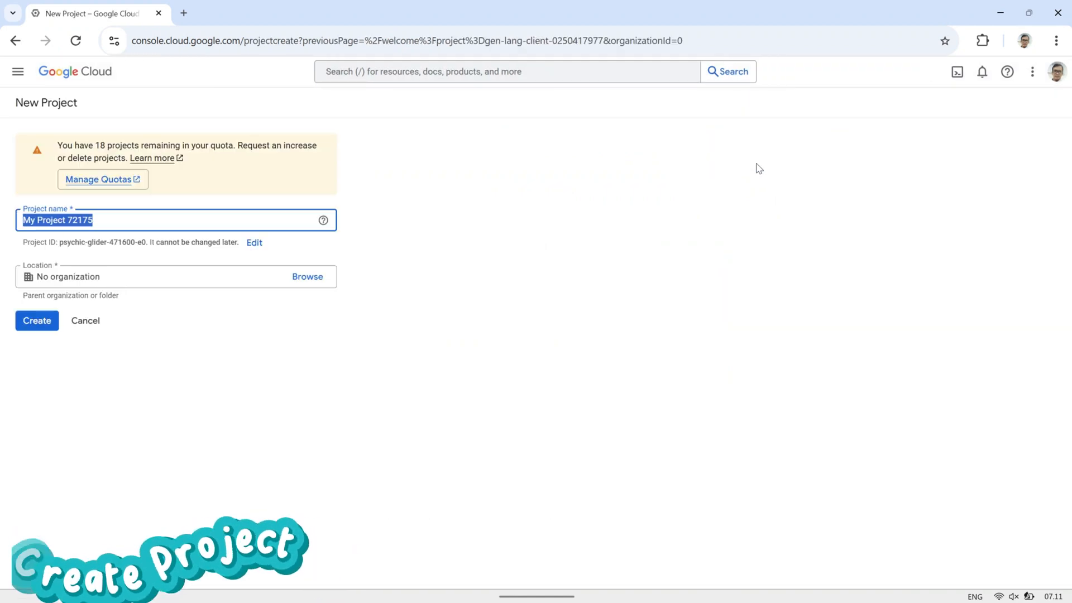
{"action": "type", "text": "Youtube"}
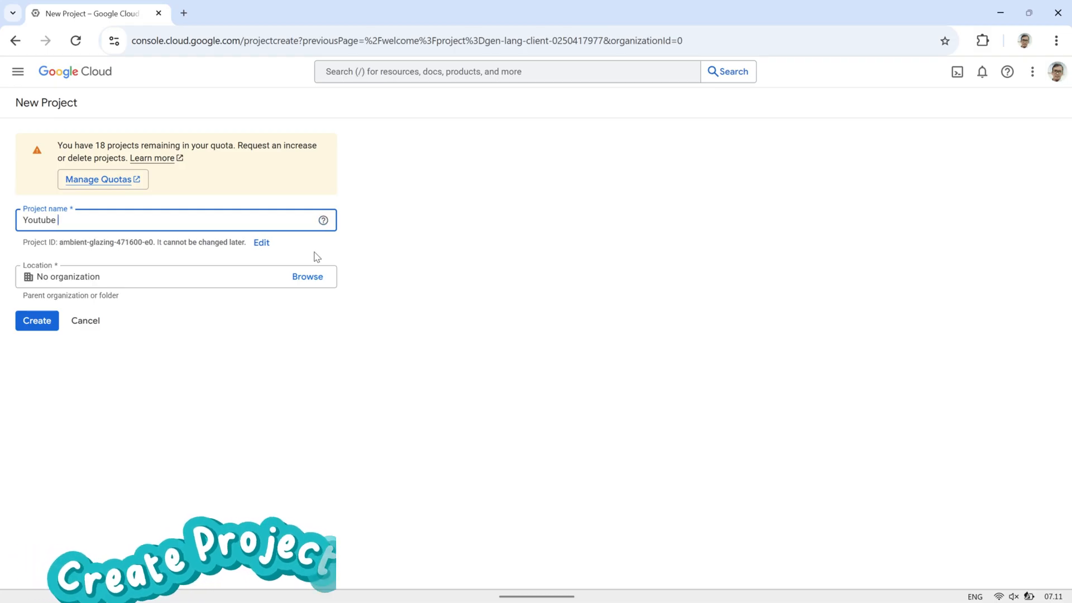
{"action": "type", "text": "API"}
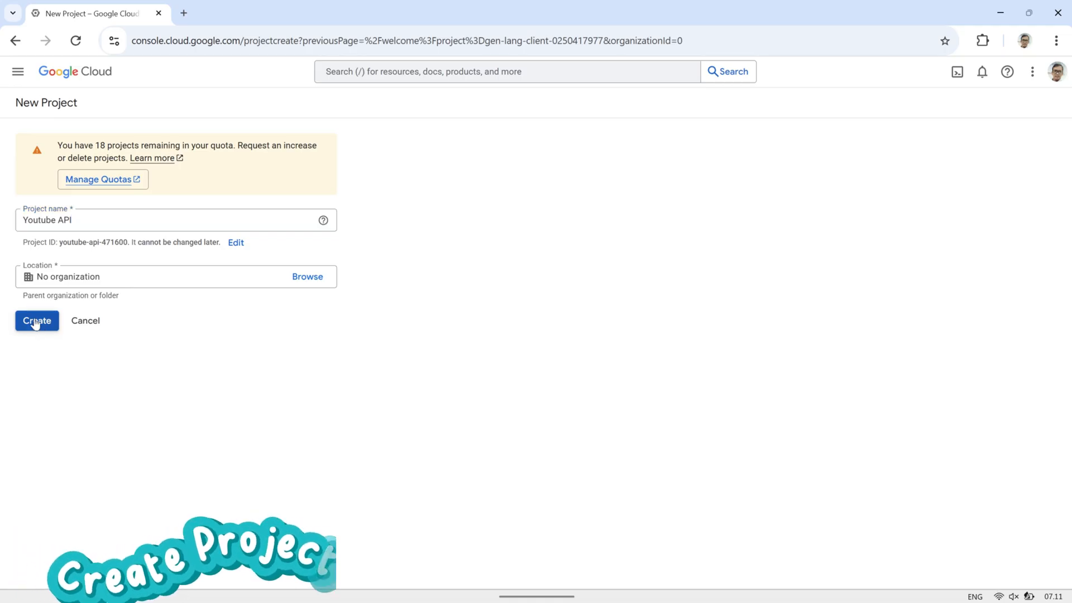
{"action": "left_click", "coordinate": [37, 321]}
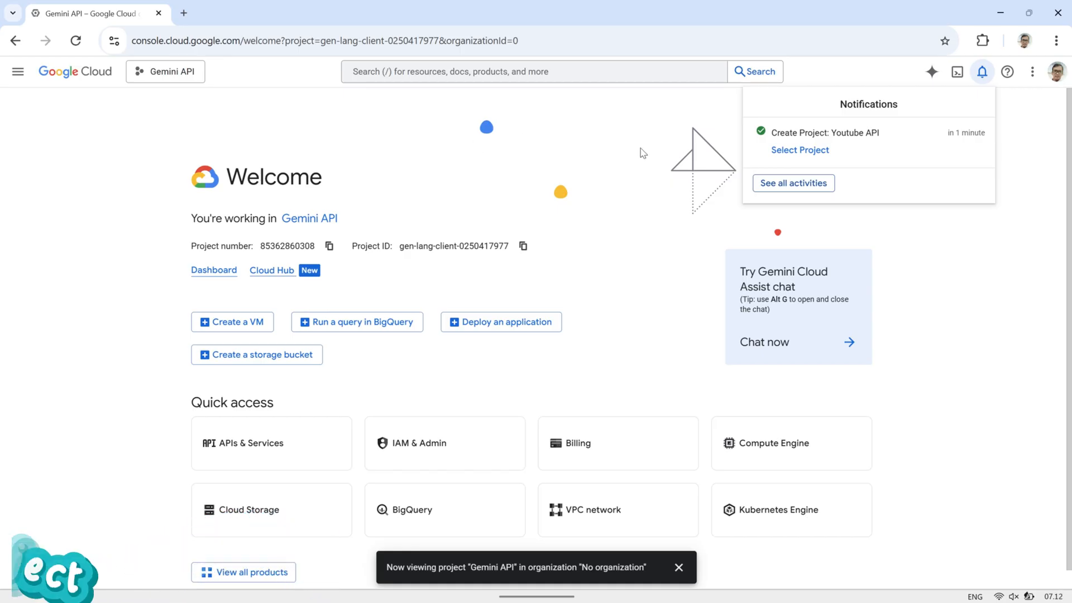
{"action": "left_click", "coordinate": [798, 149]}
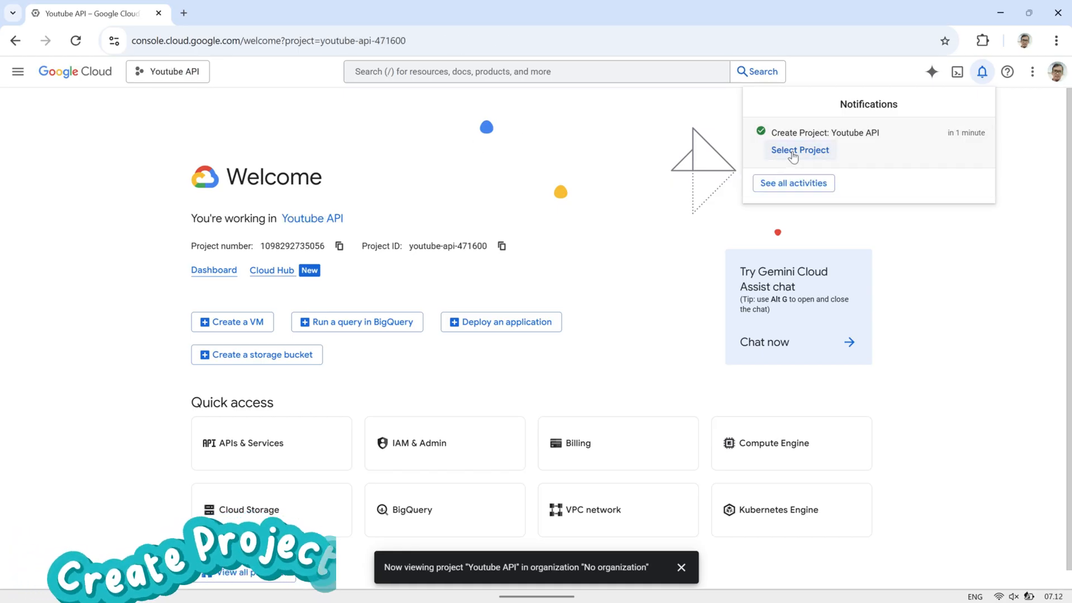
{"action": "mouse_move", "coordinate": [641, 221]}
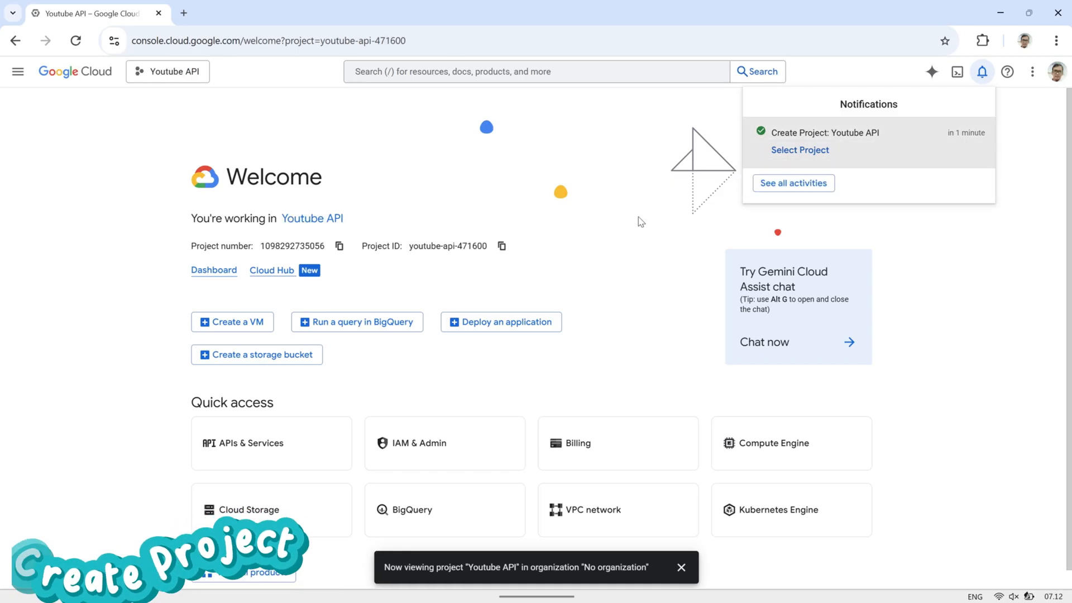
Step: Find YouTube Data API v3 in the APIs & Services Library and enable it
{"action": "left_click", "coordinate": [981, 71]}
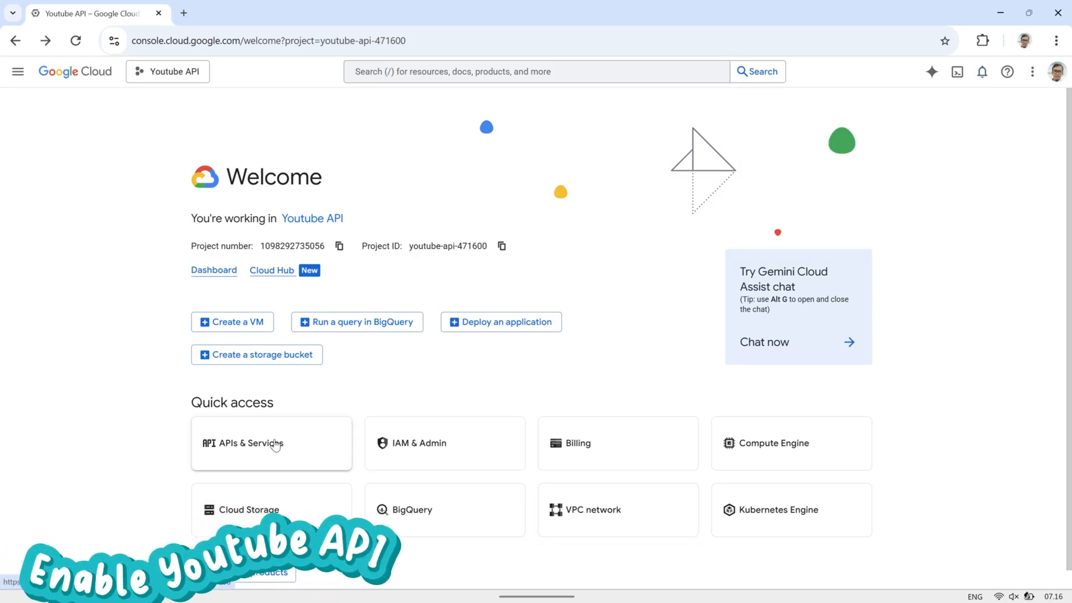
{"action": "left_click", "coordinate": [272, 442]}
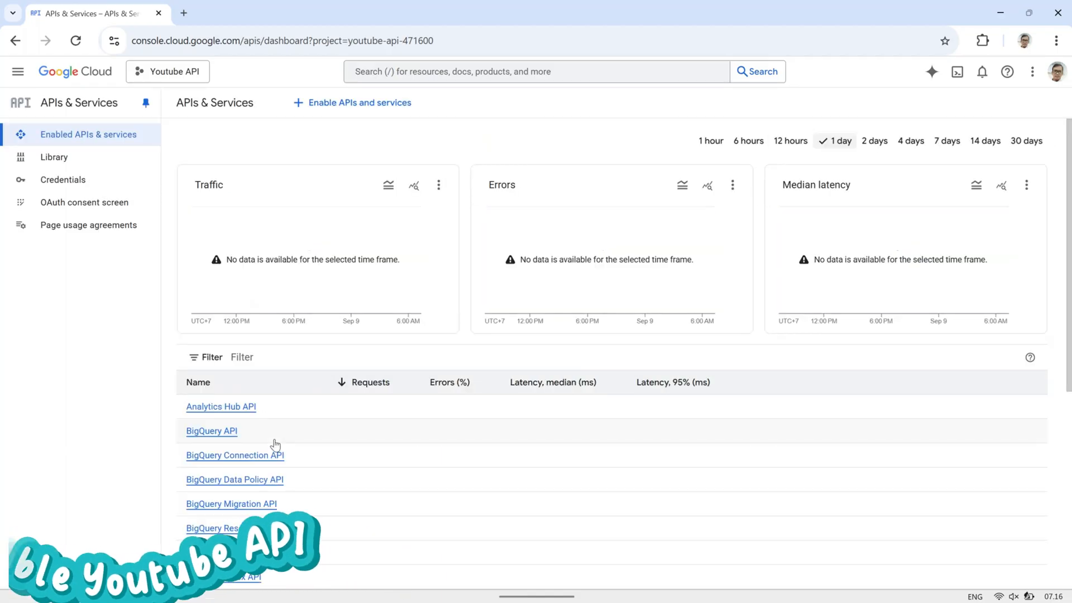
{"action": "left_click", "coordinate": [53, 156]}
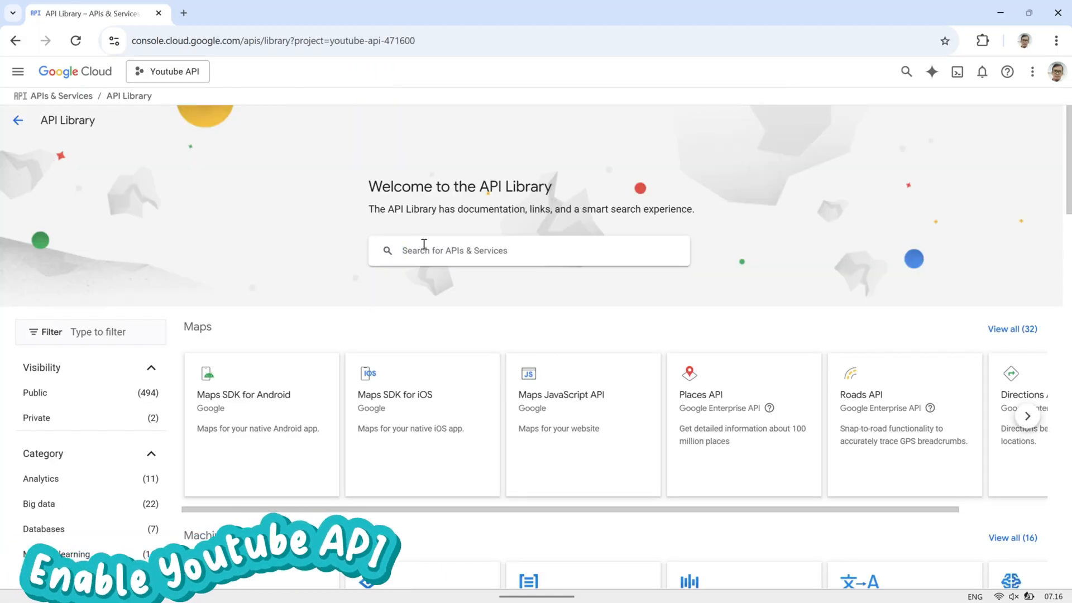
{"action": "type", "text": "youtube"}
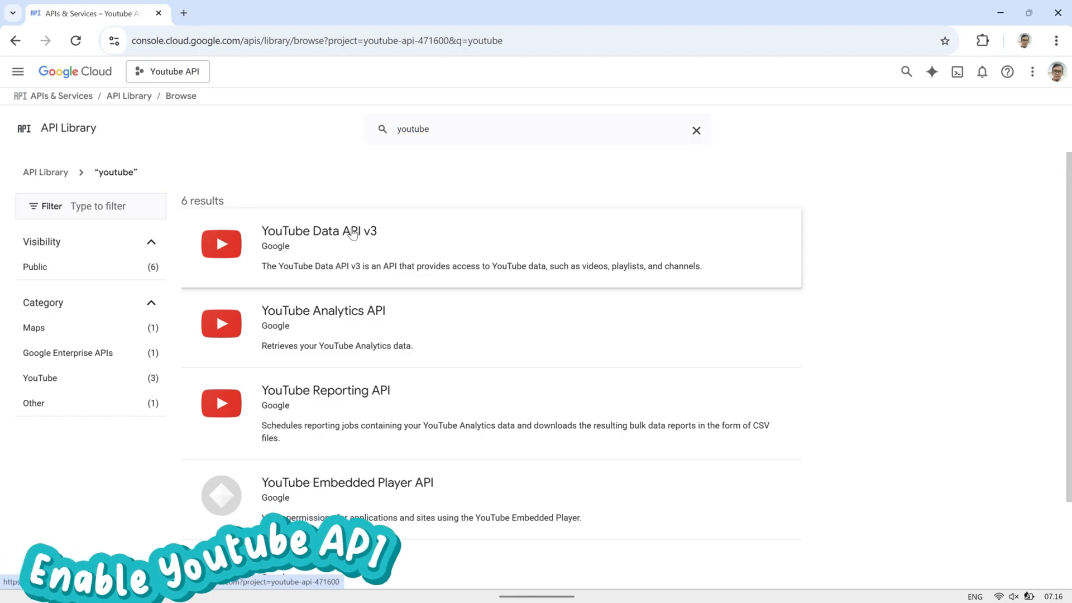
{"action": "left_click", "coordinate": [317, 231]}
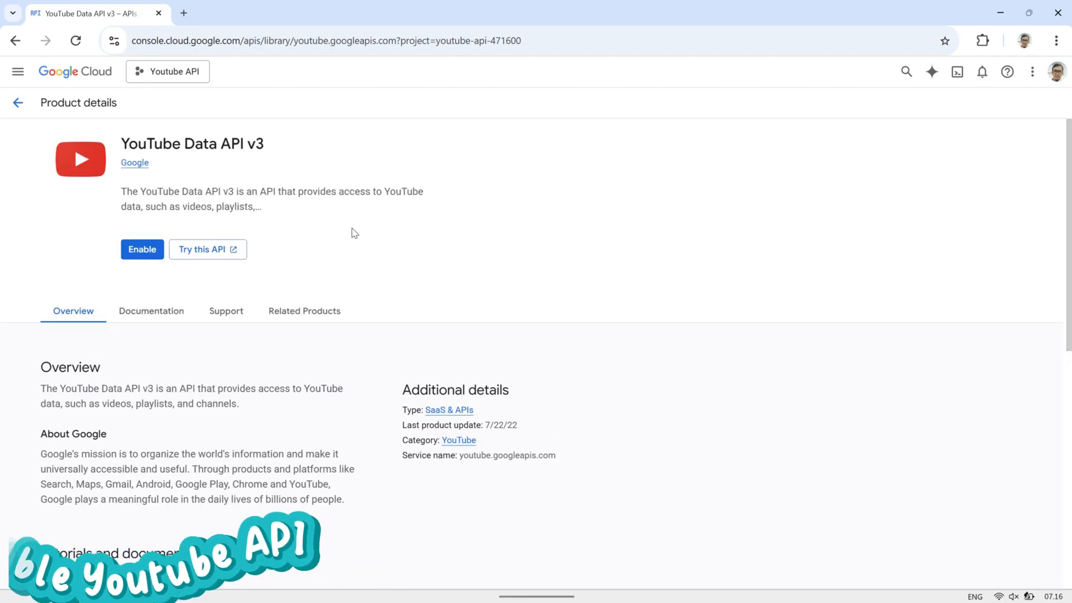
{"action": "left_click", "coordinate": [141, 249]}
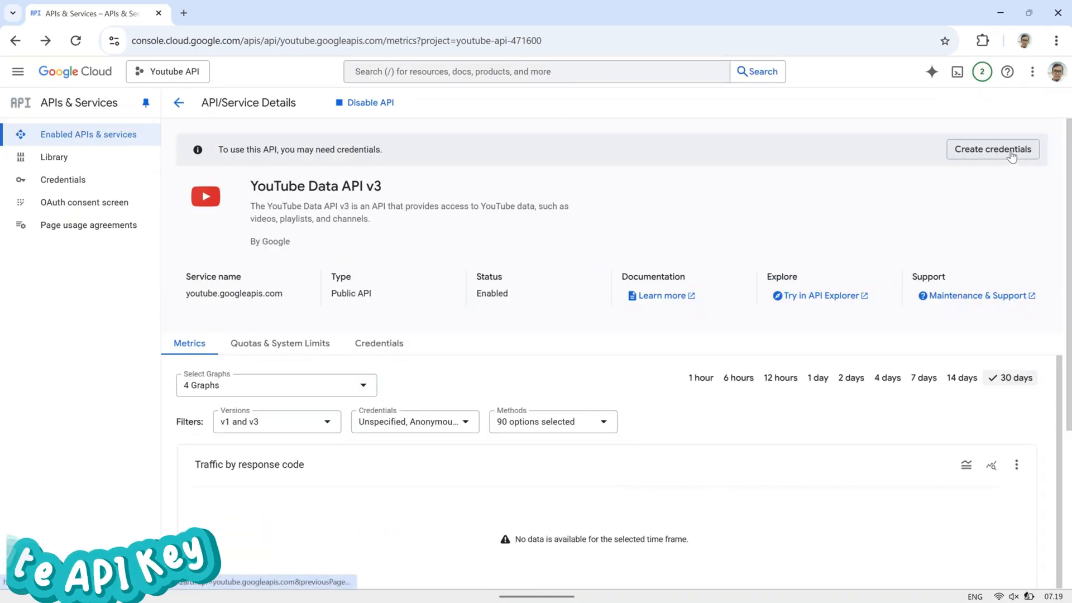
Step: Create a public-data API key credential for YouTube Data API v3
{"action": "left_click", "coordinate": [992, 150]}
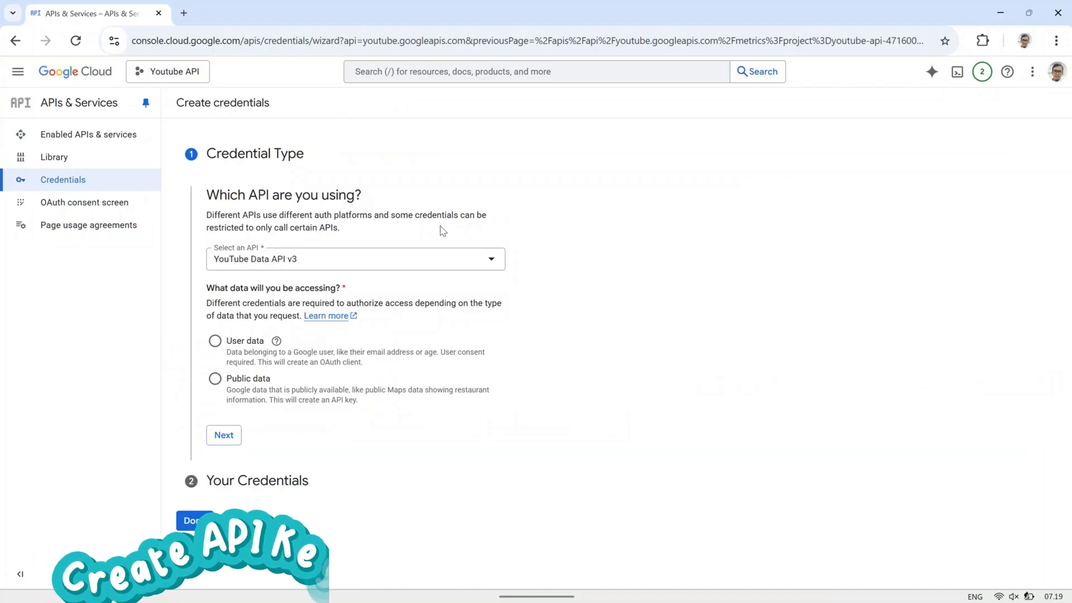
{"action": "left_click", "coordinate": [214, 378]}
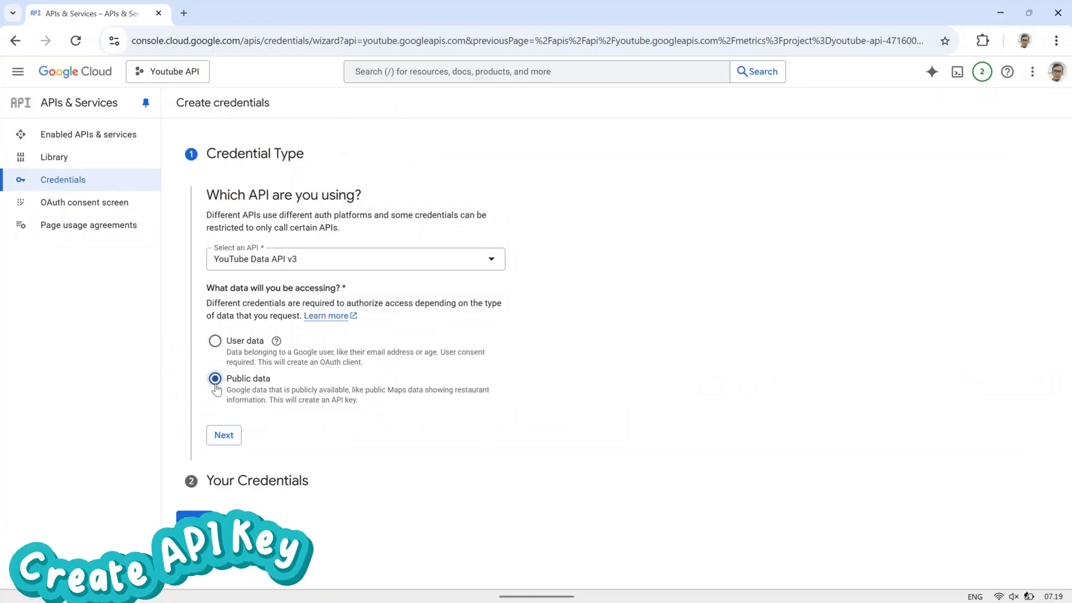
{"action": "left_click", "coordinate": [223, 435]}
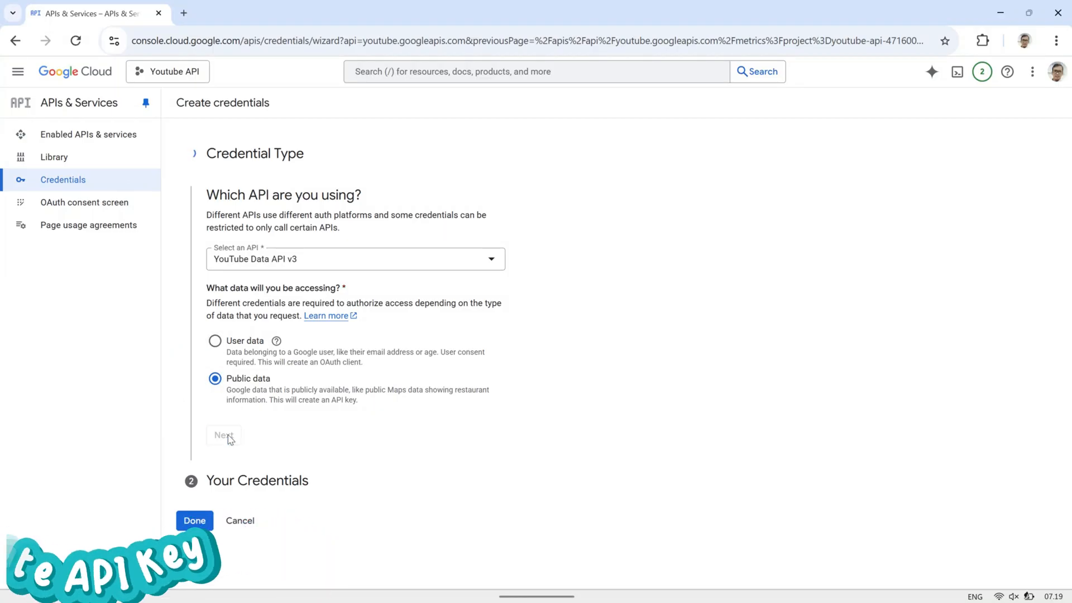
{"action": "left_click", "coordinate": [223, 435]}
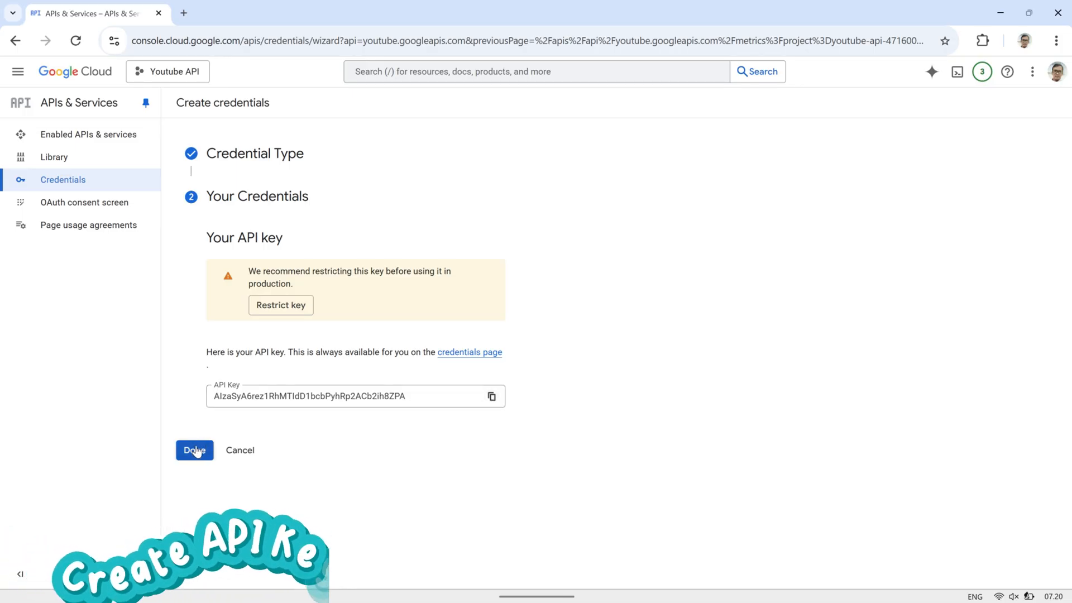
{"action": "left_click", "coordinate": [194, 450]}
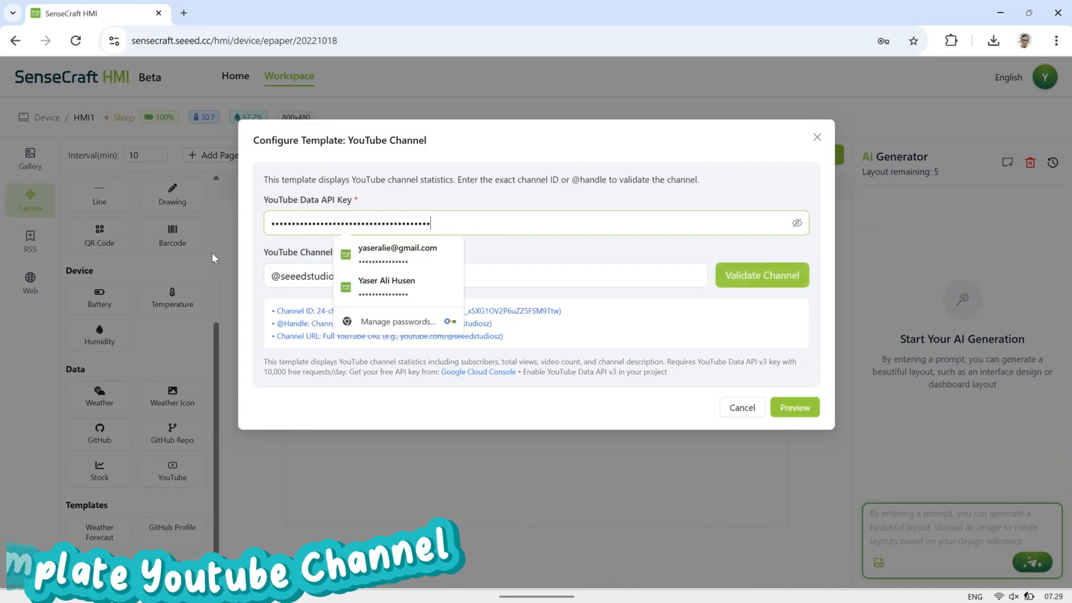
{"action": "left_click", "coordinate": [314, 275]}
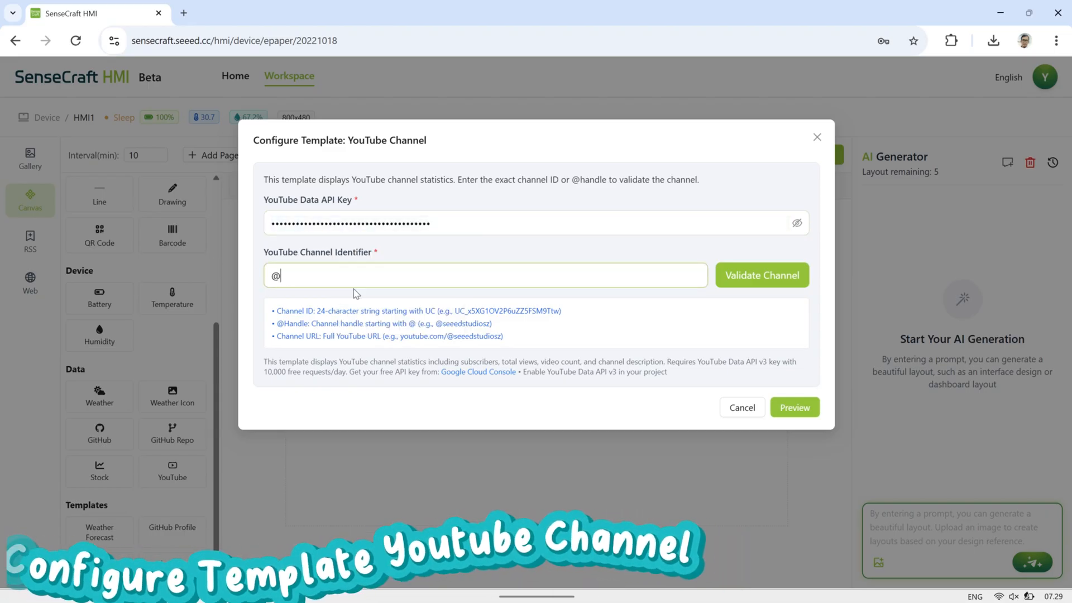
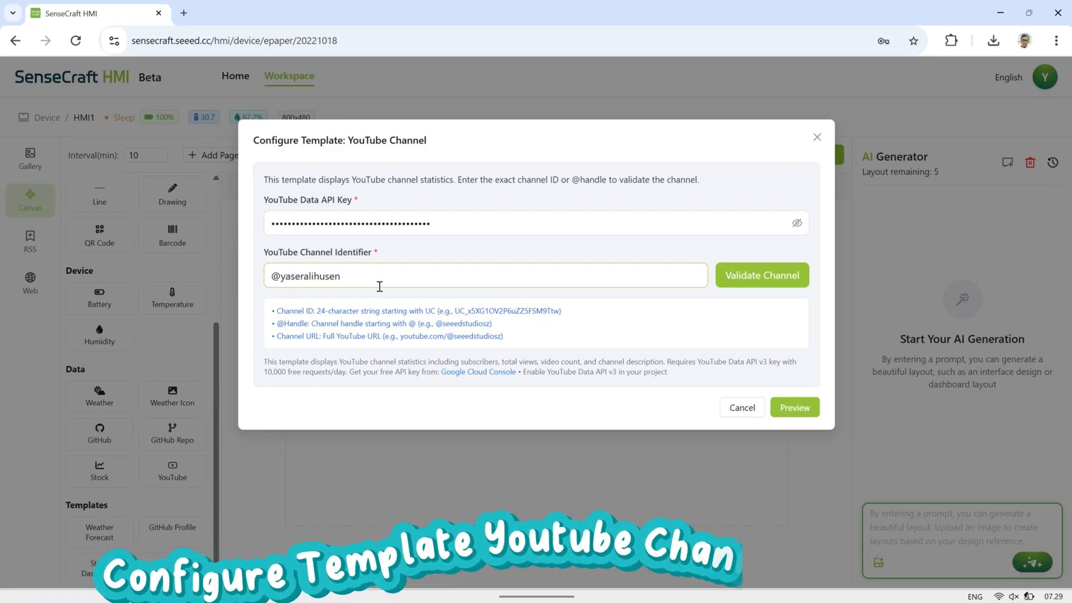
{"action": "left_click", "coordinate": [761, 275]}
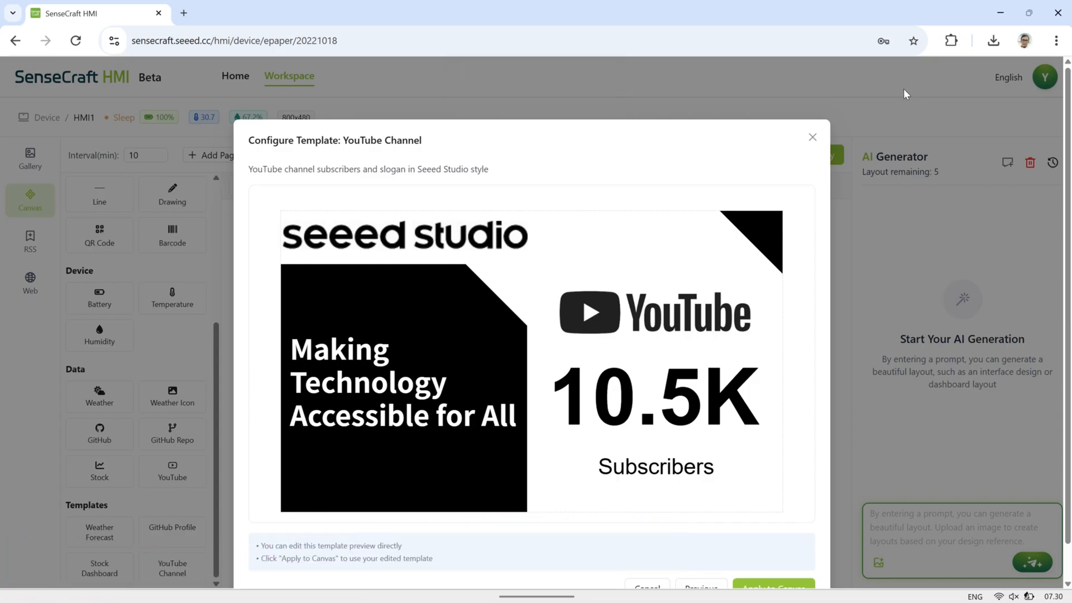
Step: Apply the YouTube template to page P2 and edit its heading and slogan text
{"action": "left_click", "coordinate": [771, 586]}
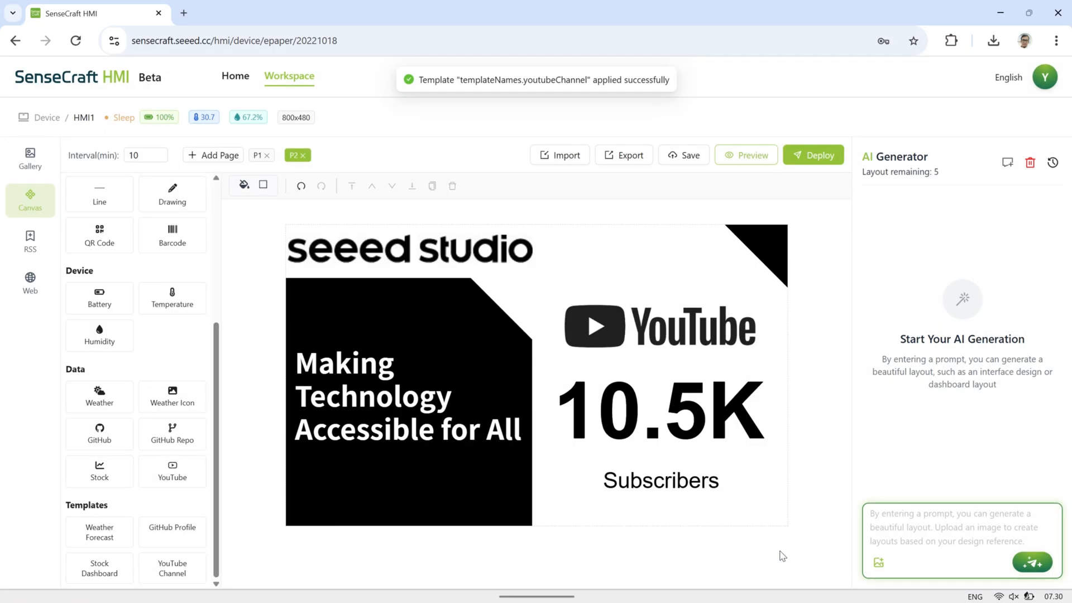
{"action": "left_click", "coordinate": [409, 248]}
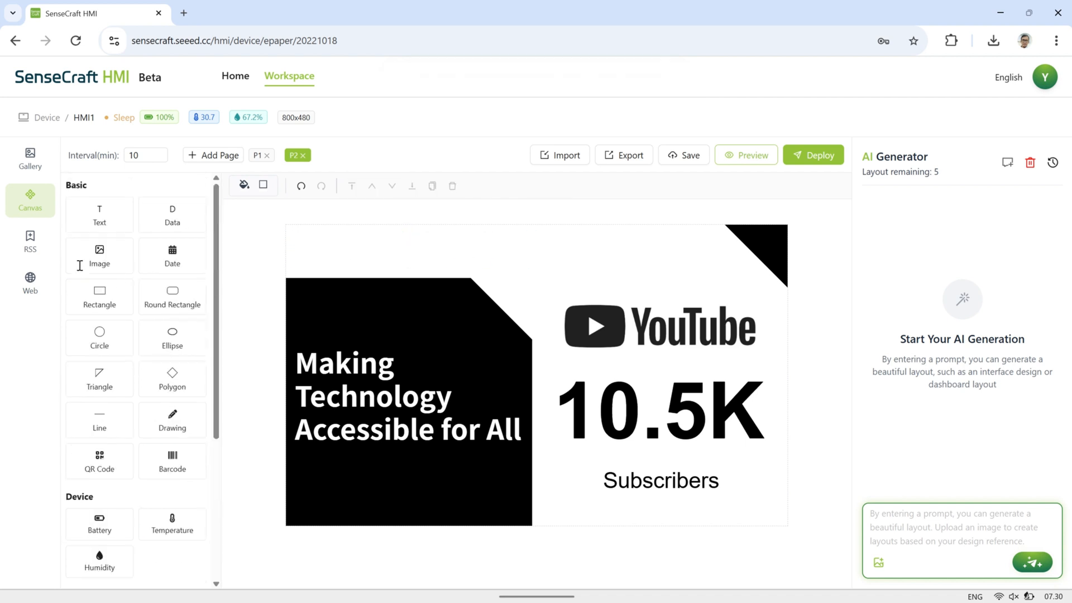
{"action": "left_click", "coordinate": [474, 322]}
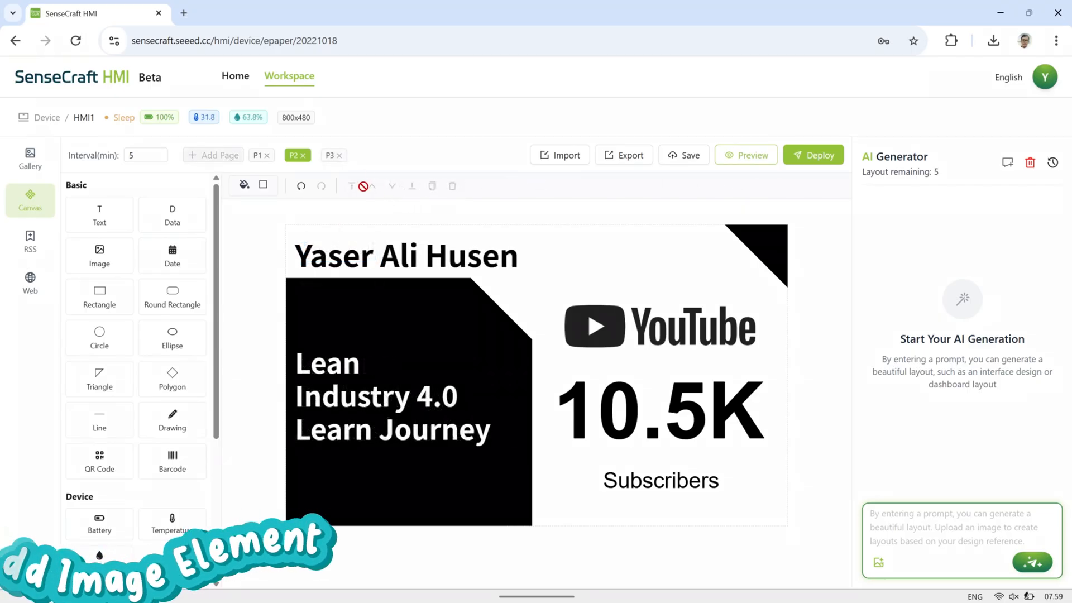
Step: Add an image element to page P3 and upload the portrait photo into it
{"action": "left_click", "coordinate": [330, 155]}
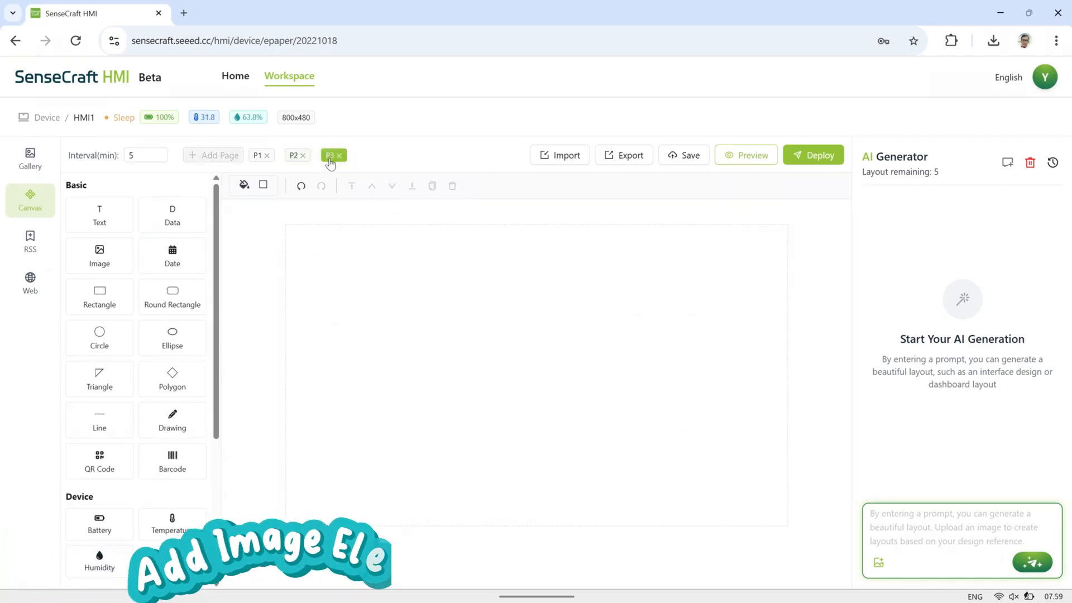
{"action": "left_click", "coordinate": [100, 256]}
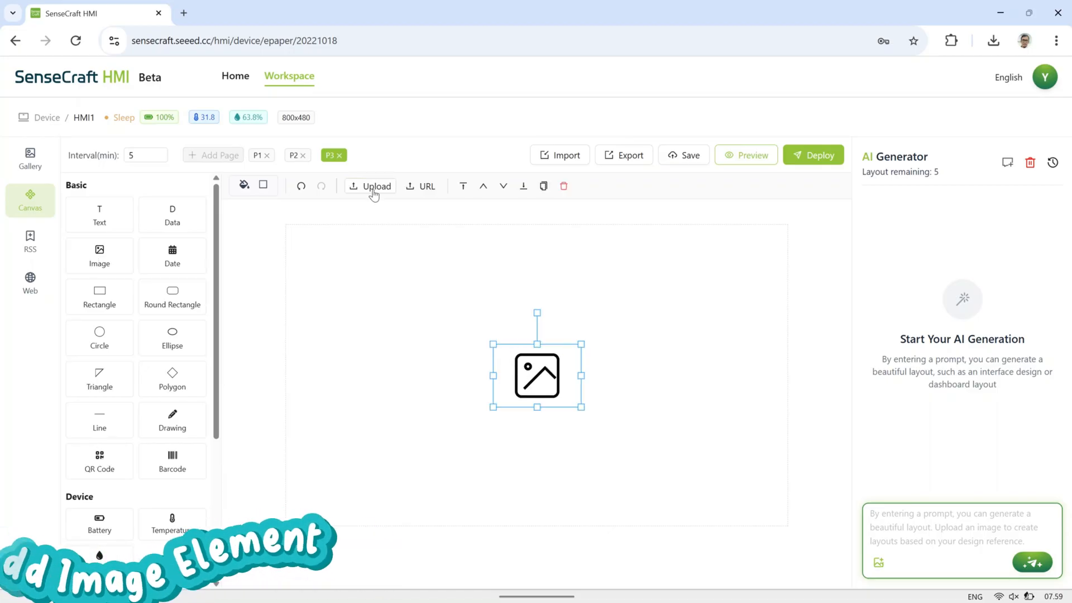
{"action": "left_click", "coordinate": [375, 186]}
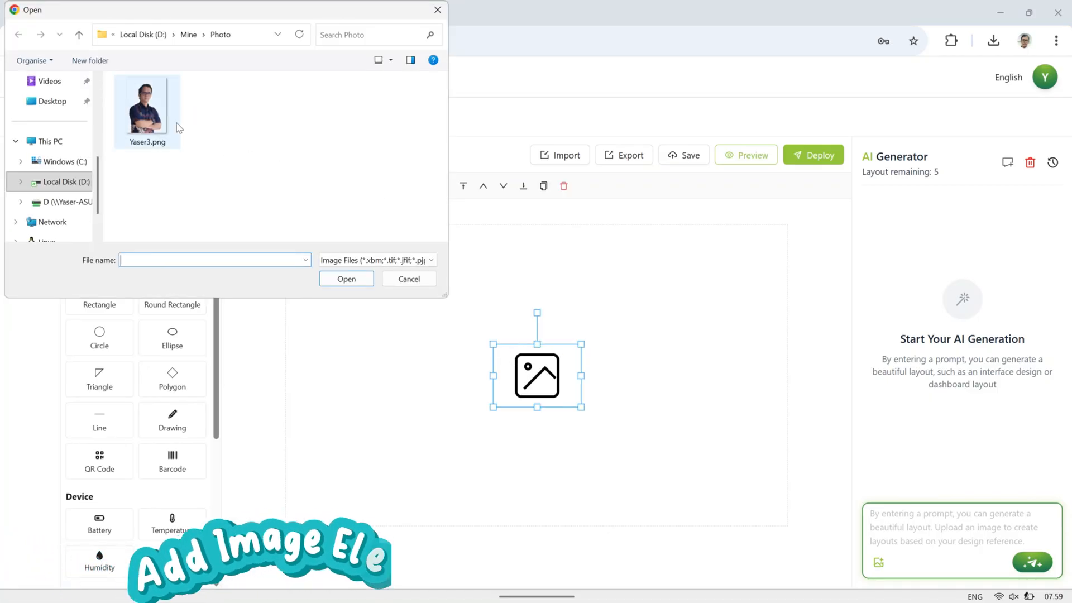
{"action": "double_click", "coordinate": [147, 106]}
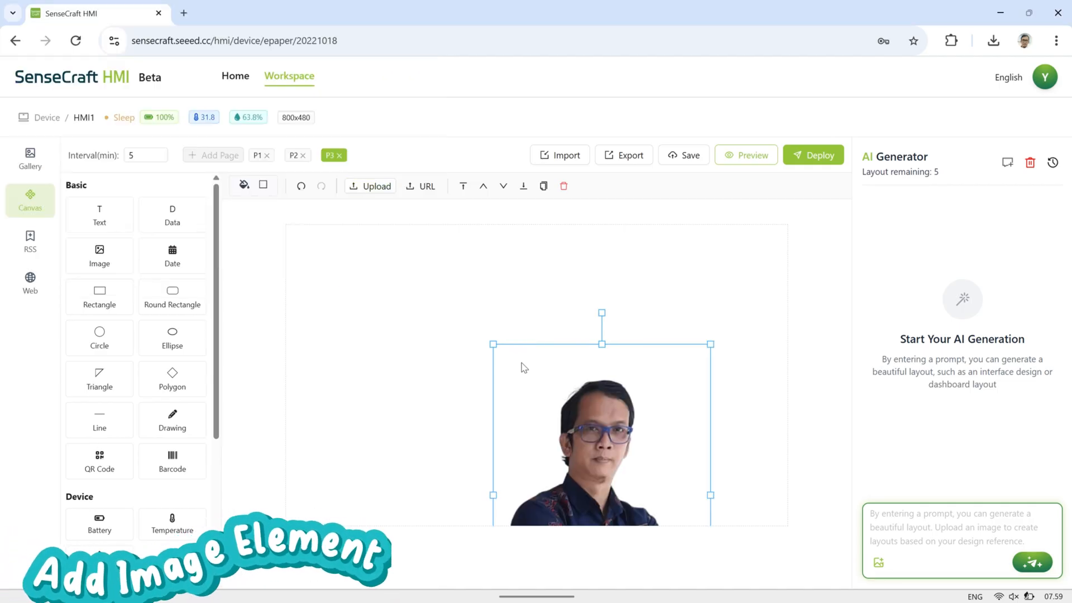